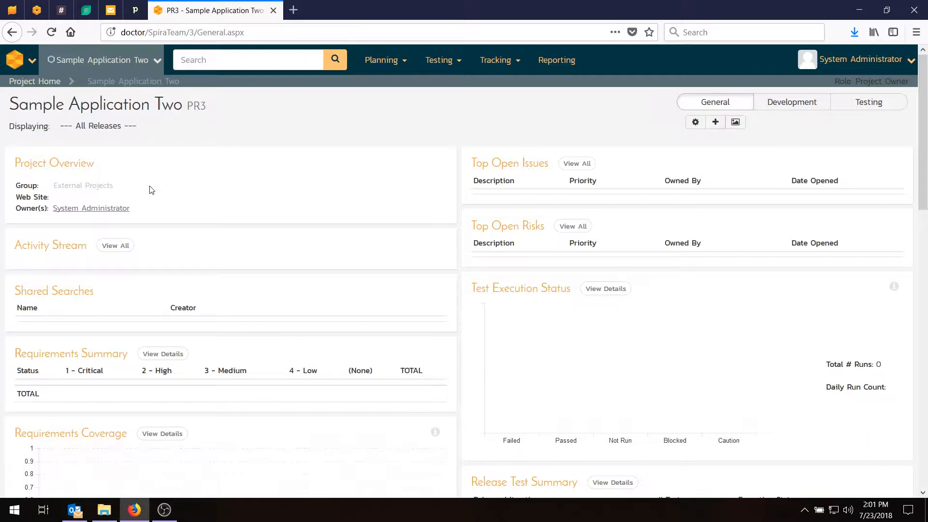
mouse_move(103, 65)
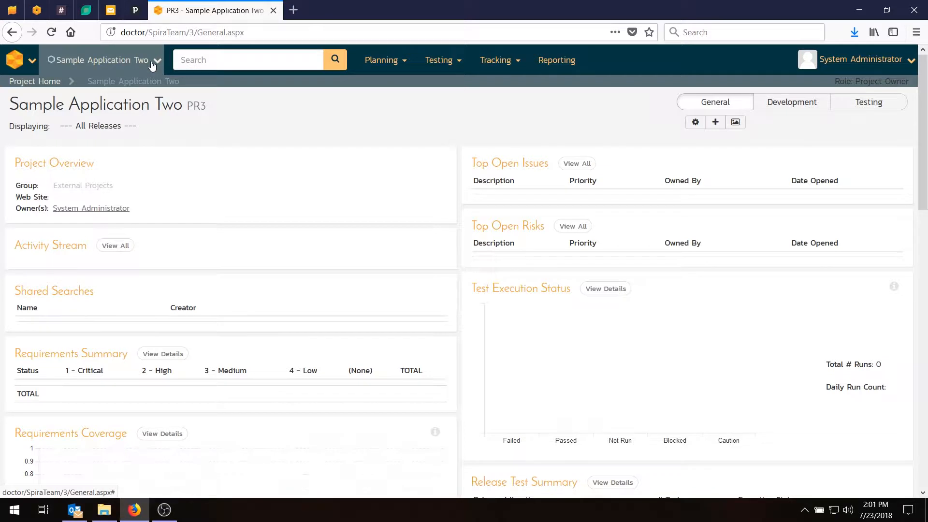
Step: Open the Planning menu for the Sample Application Two project
left_click(382, 60)
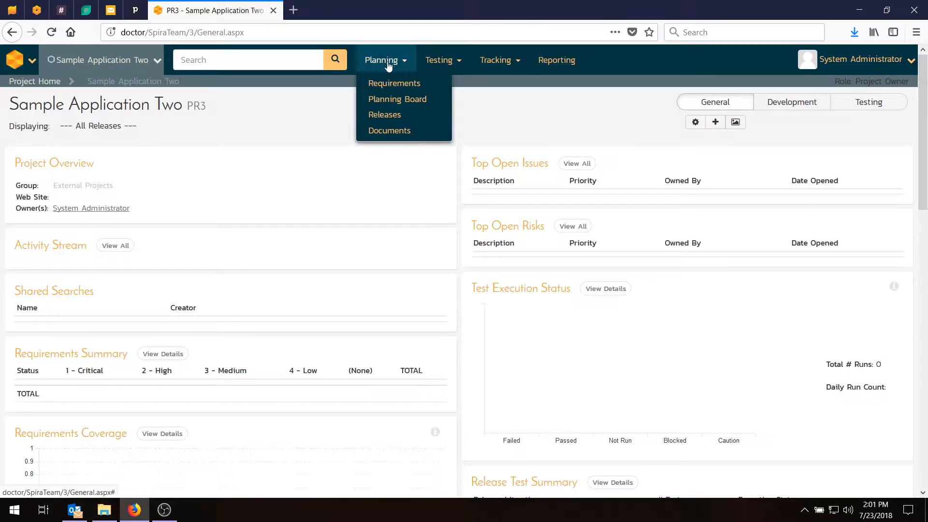
Step: Go to the empty Requirements list and dismiss the Test Coverage filter without filtering
left_click(394, 82)
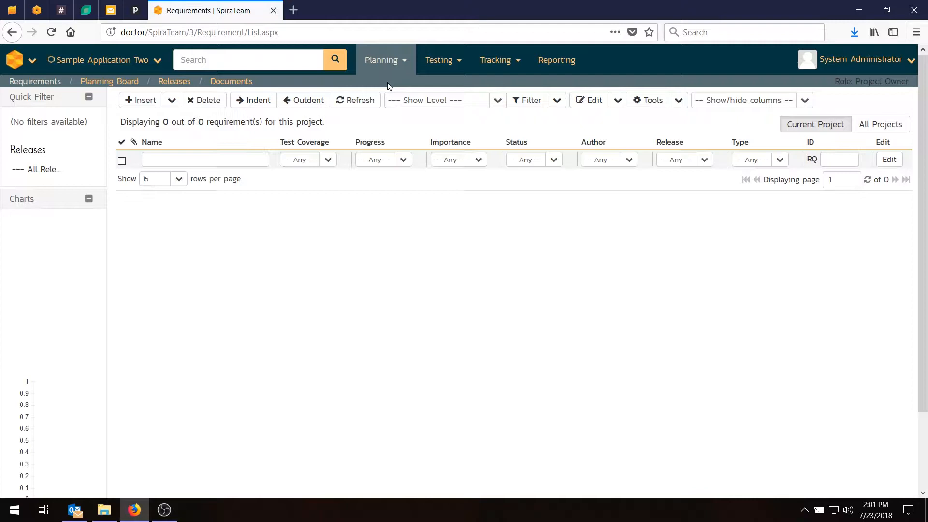
mouse_move(363, 92)
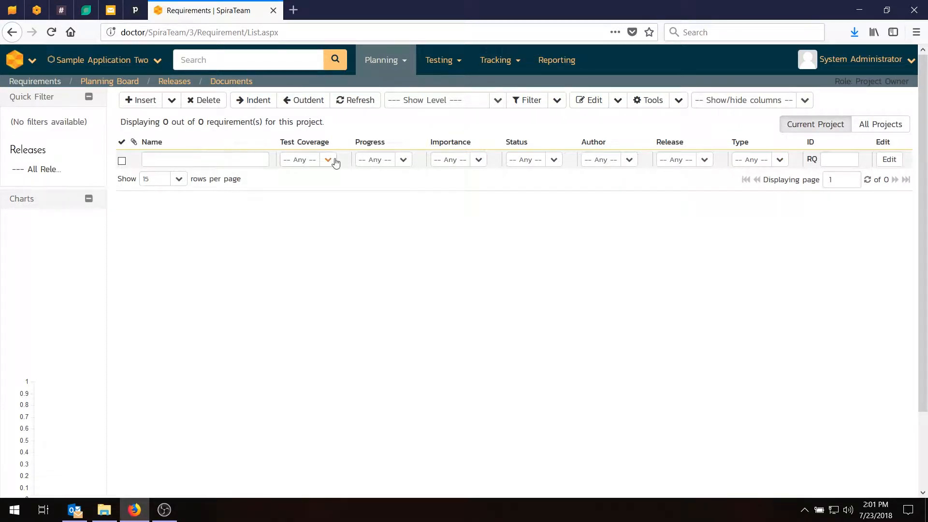
left_click(328, 159)
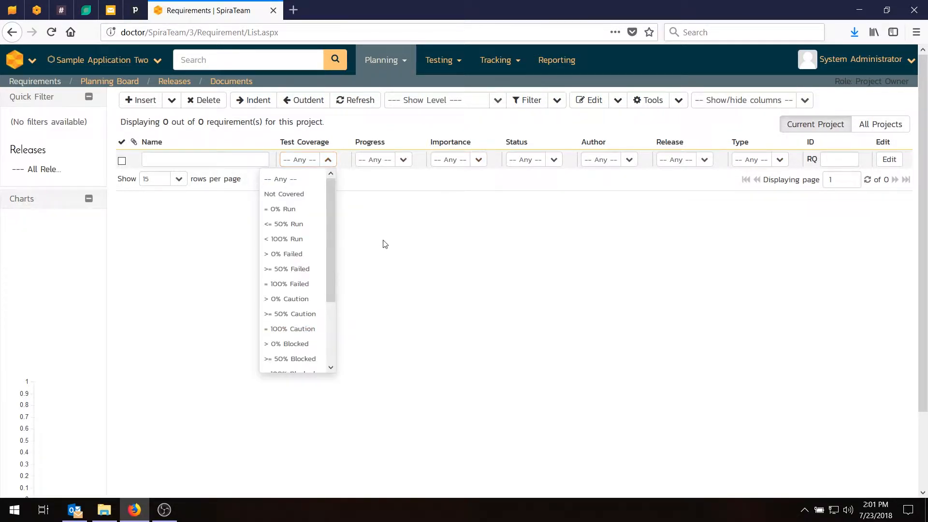
left_click(387, 217)
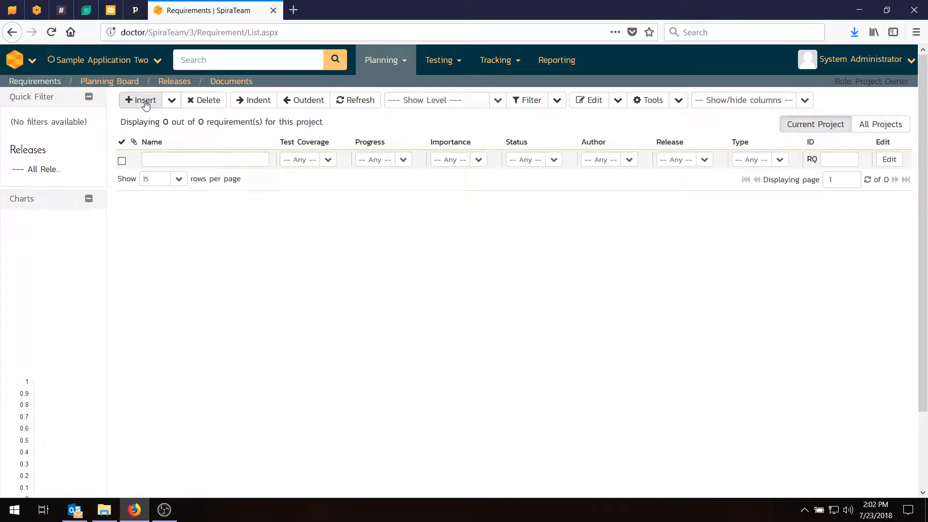
Step: Insert a new requirement named 'Functional Requirements' and save it
left_click(141, 100)
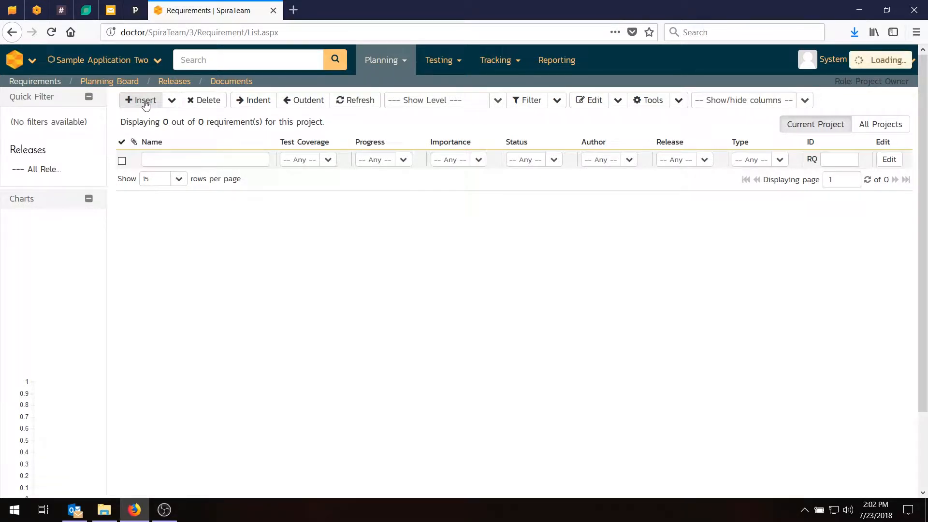
left_click(141, 101)
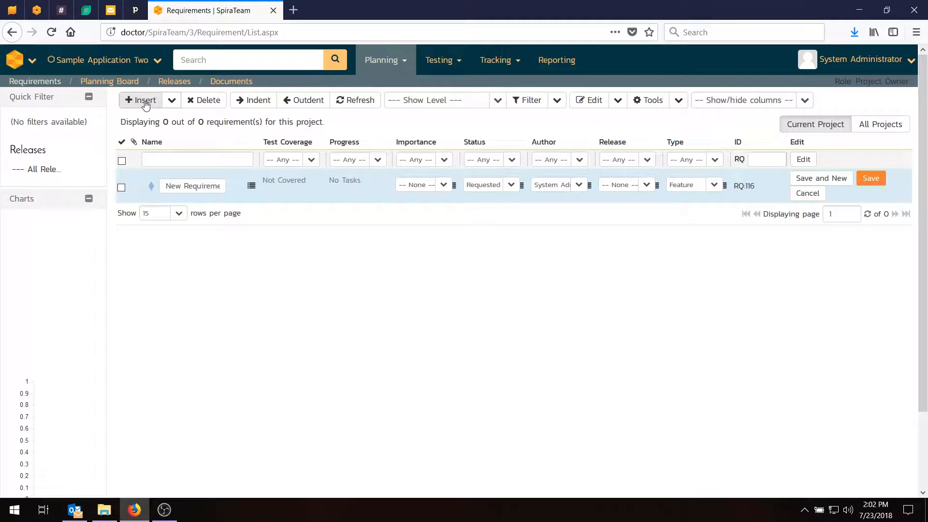
mouse_move(902, 182)
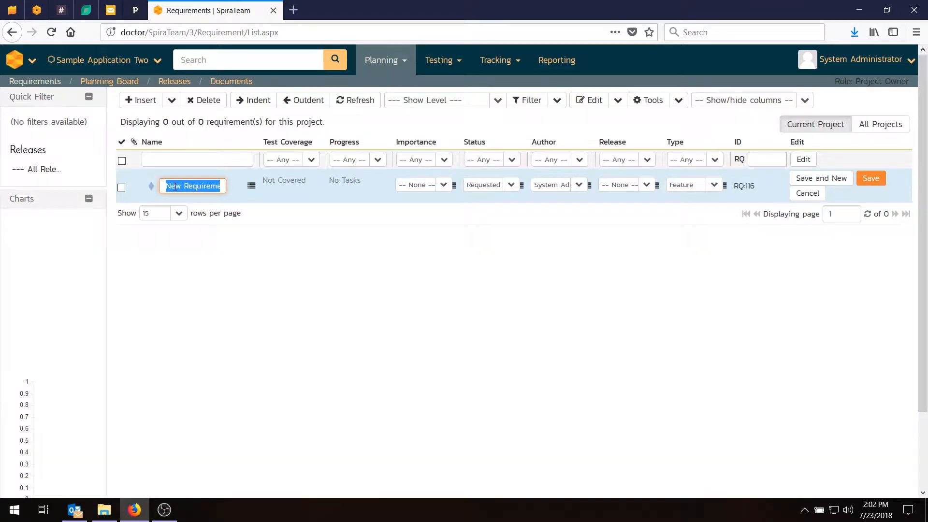
type("Functional Re")
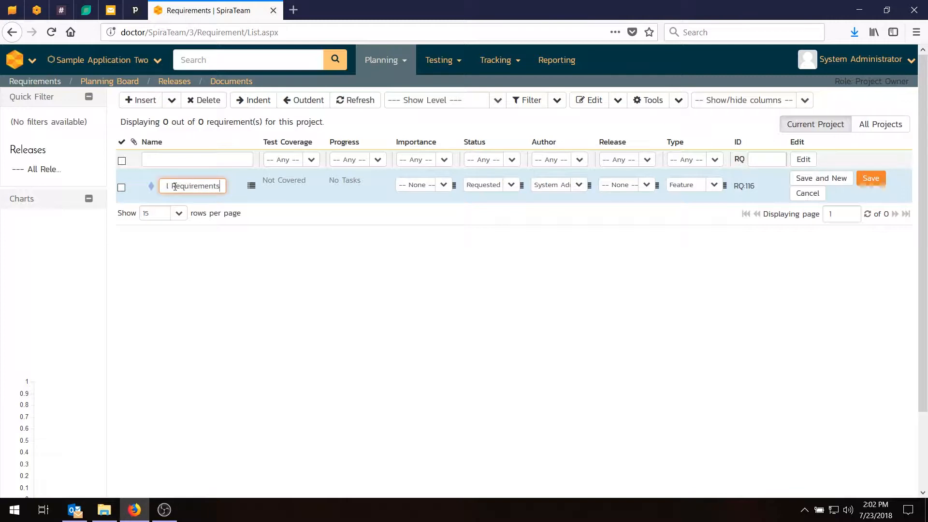
left_click(870, 177)
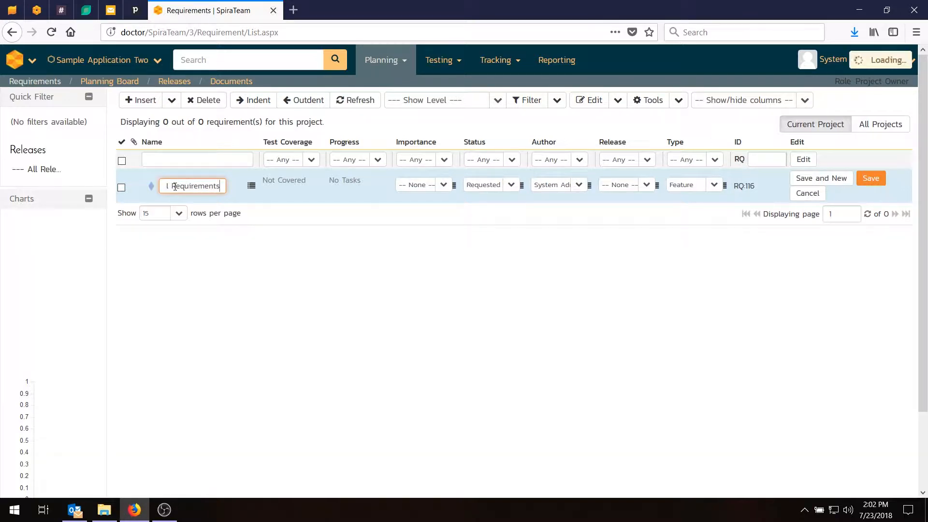
left_click(870, 178)
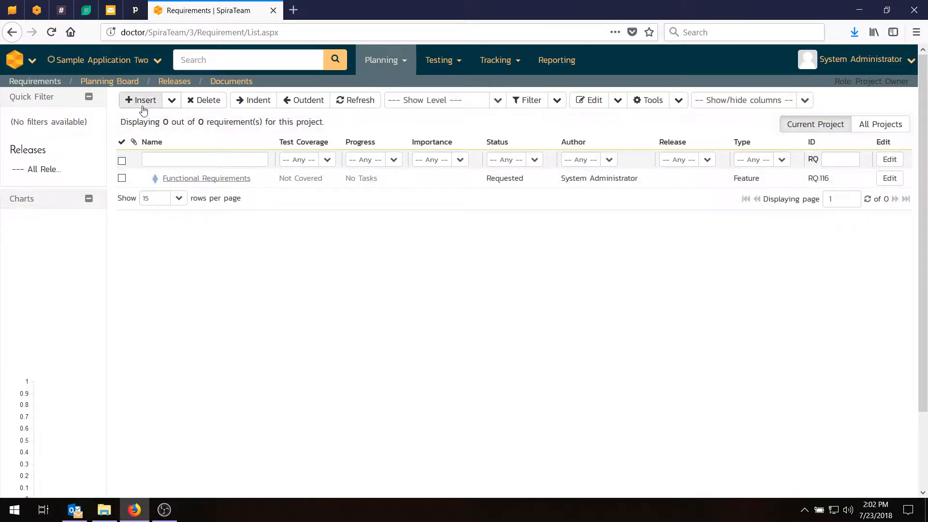
Step: Insert a requirement named 'Module 1'
left_click(140, 100)
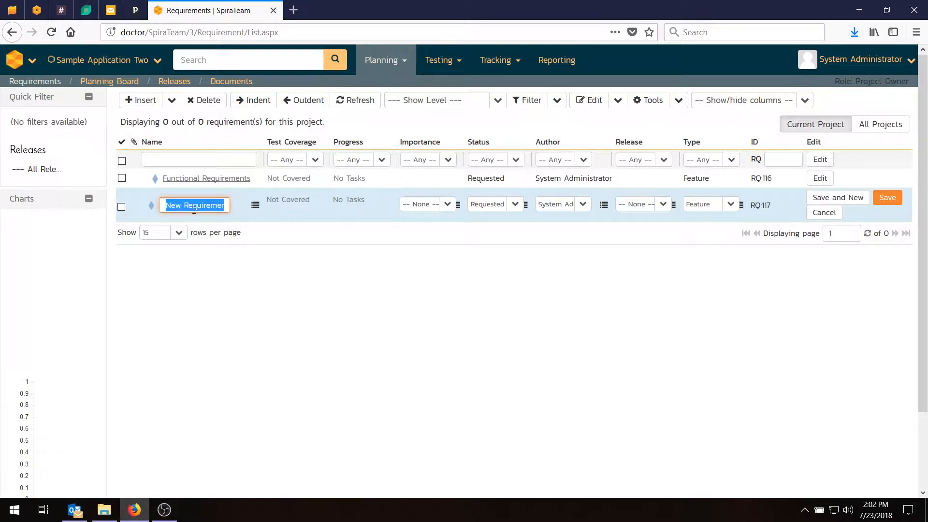
type("Module")
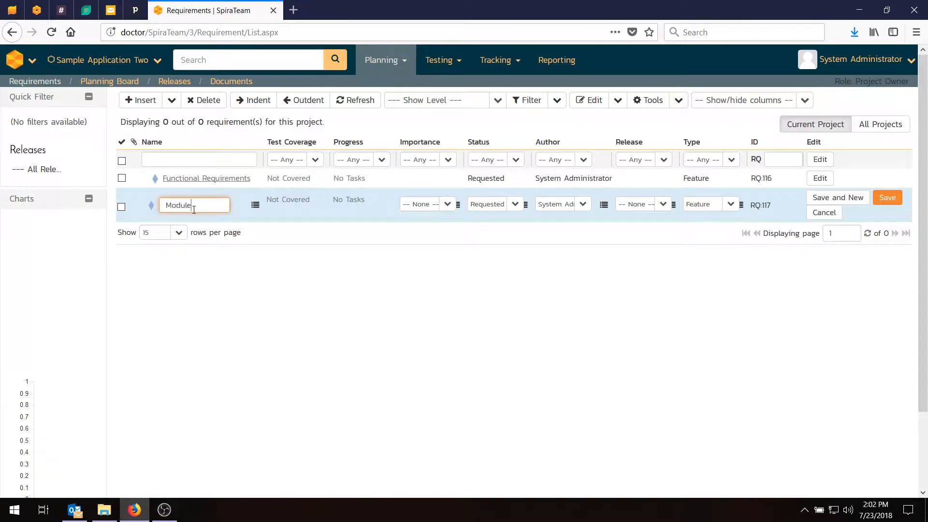
type("1")
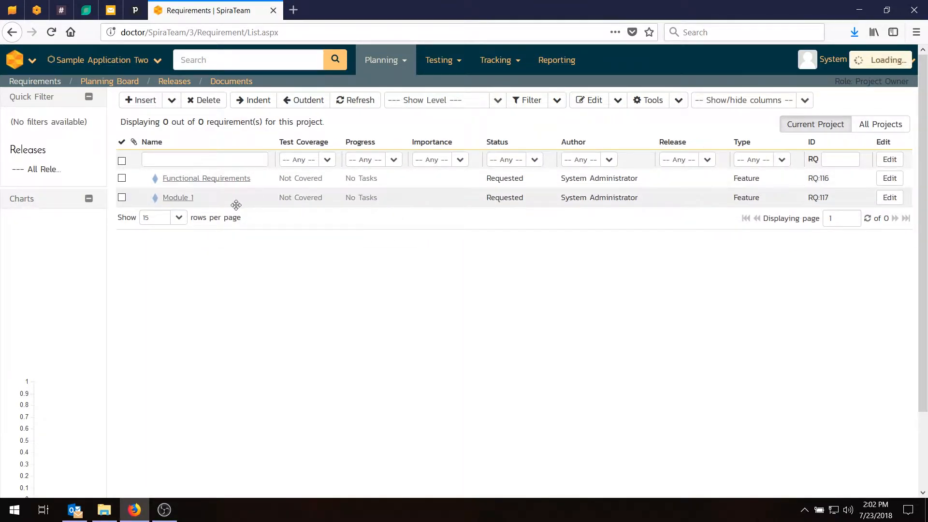
Step: Add the user entry, modification and deletion requirements, saving each with Save and New
left_click(140, 100)
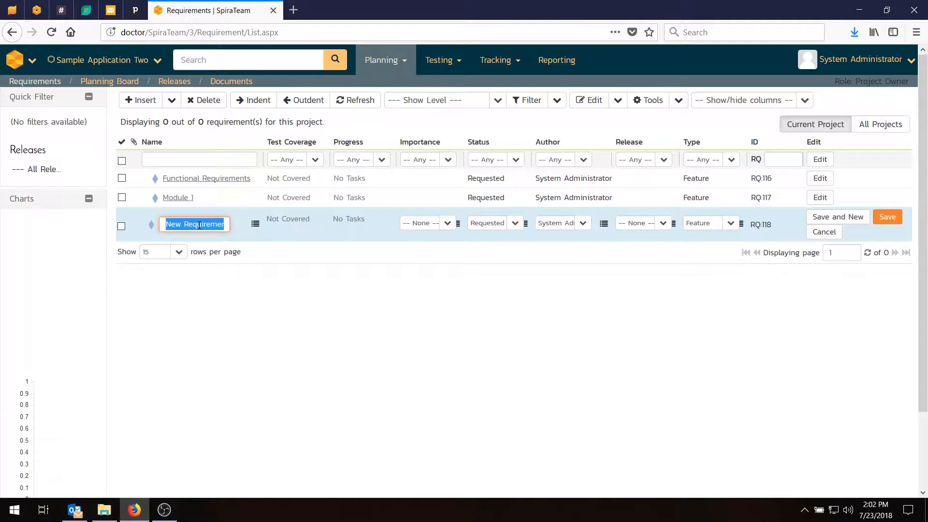
type("System")
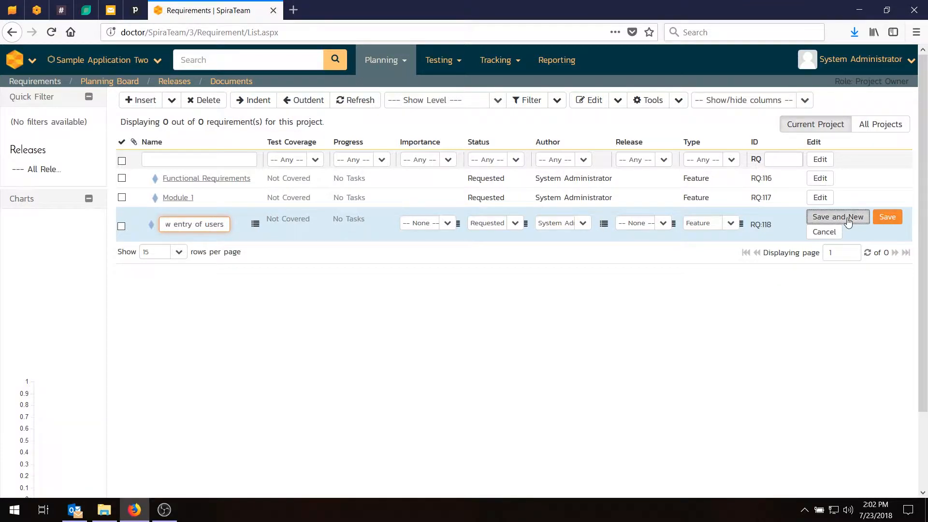
left_click(837, 216)
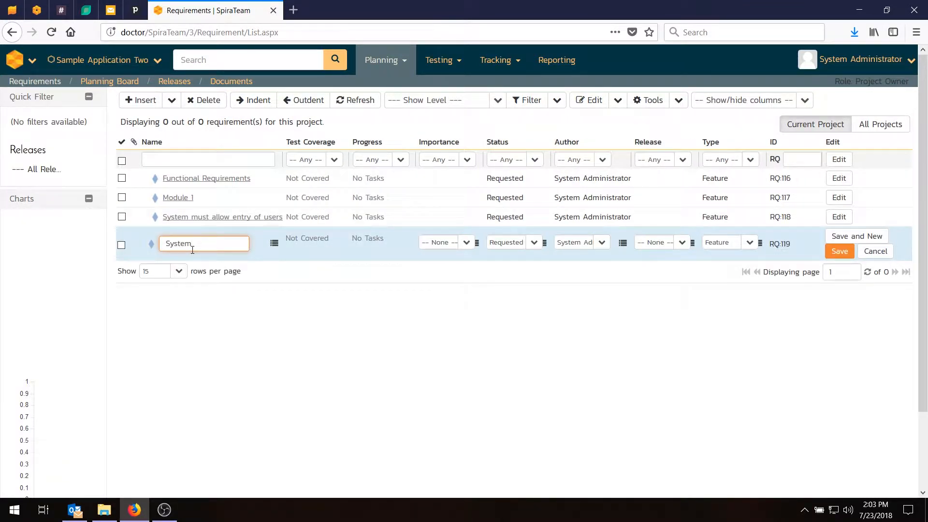
type("must allo")
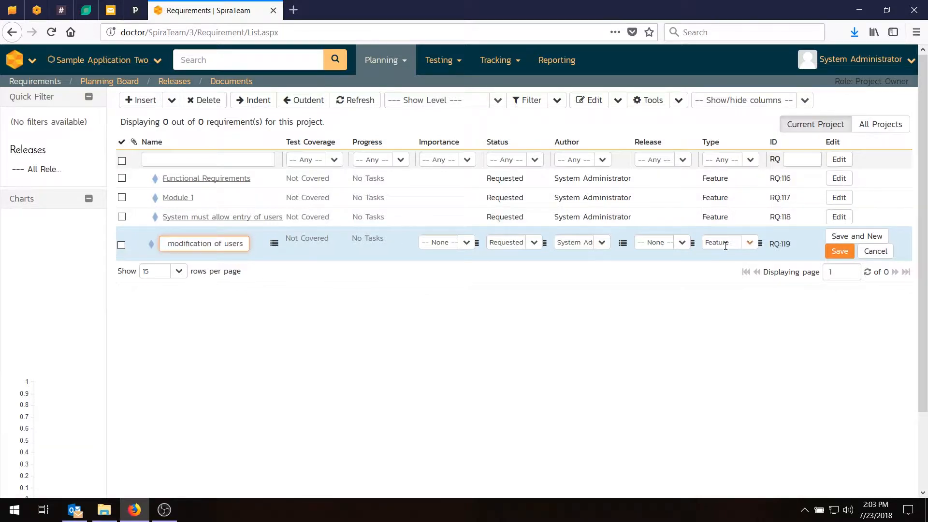
left_click(856, 236)
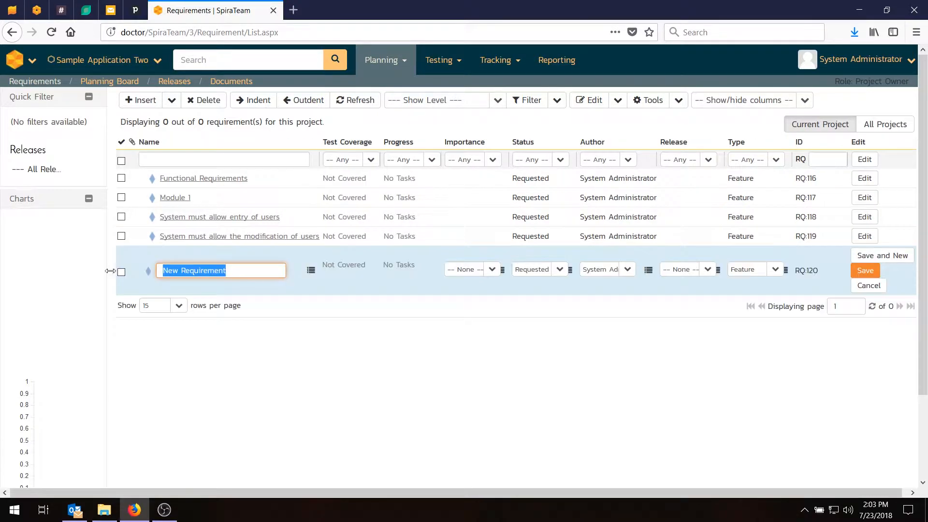
type("System must allow th")
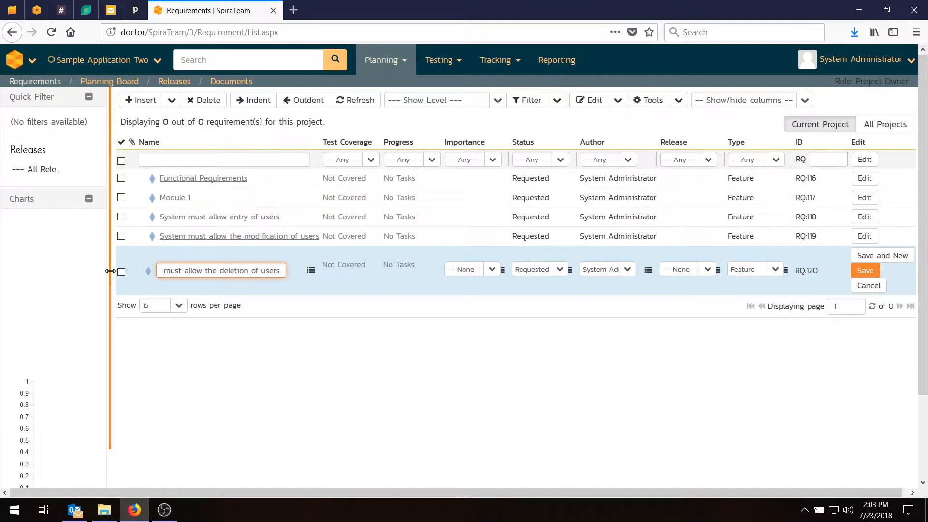
left_click(865, 270)
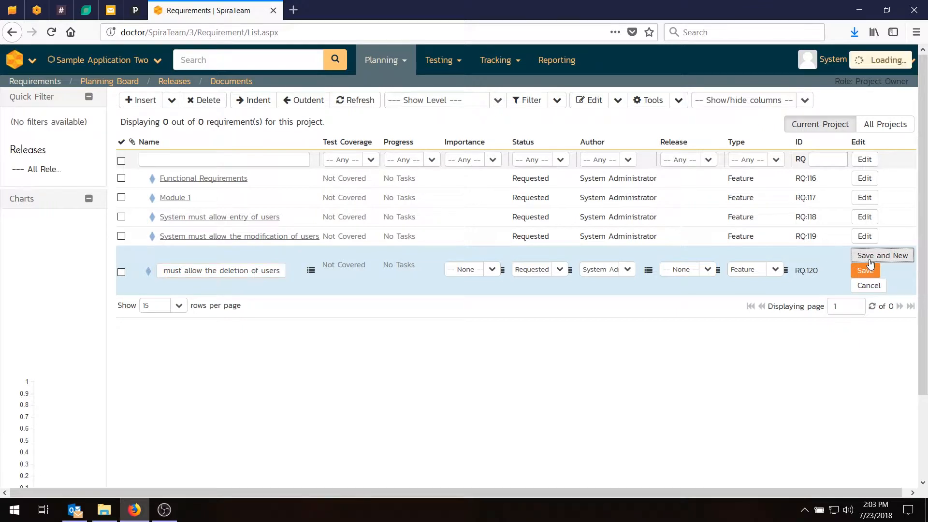
left_click(881, 255)
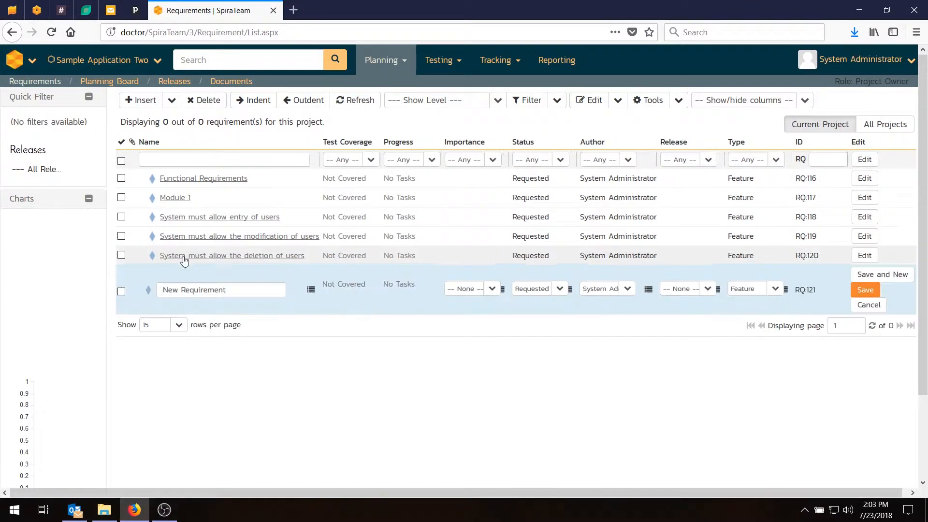
Step: Save Module 2, then add 'System must allow administrators to setup notifications'
type("Module")
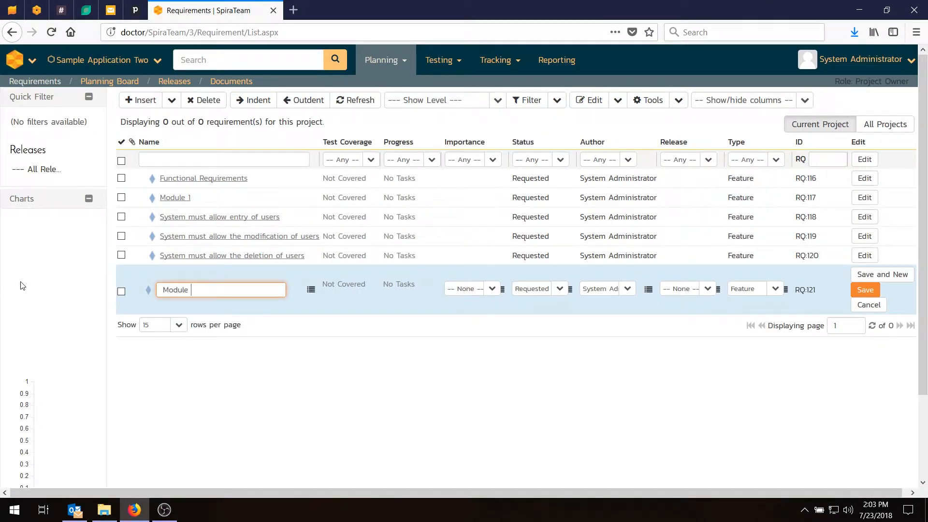
left_click(864, 290)
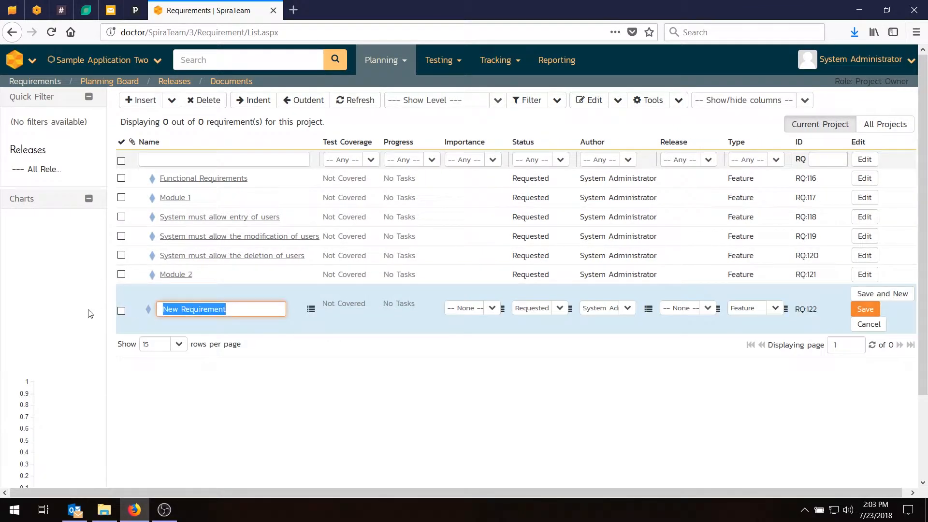
type("System must")
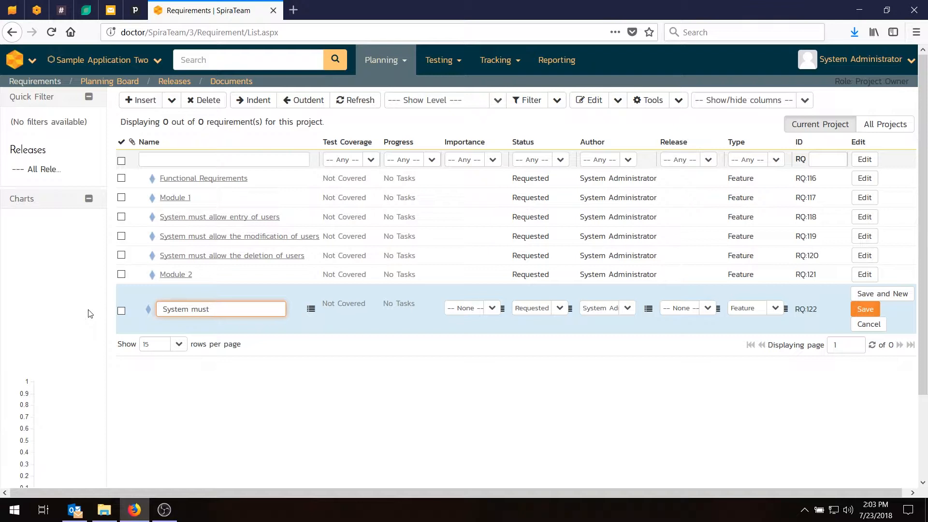
type("a")
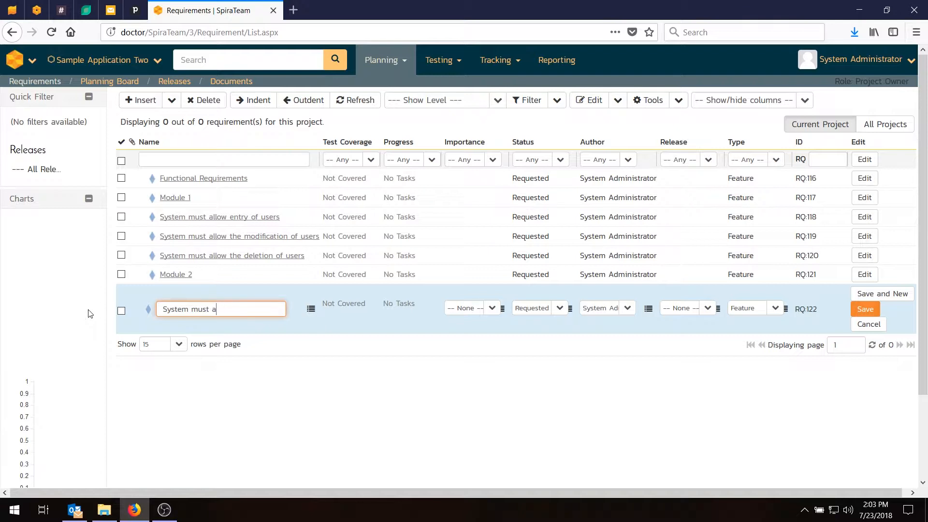
type("llow adminis")
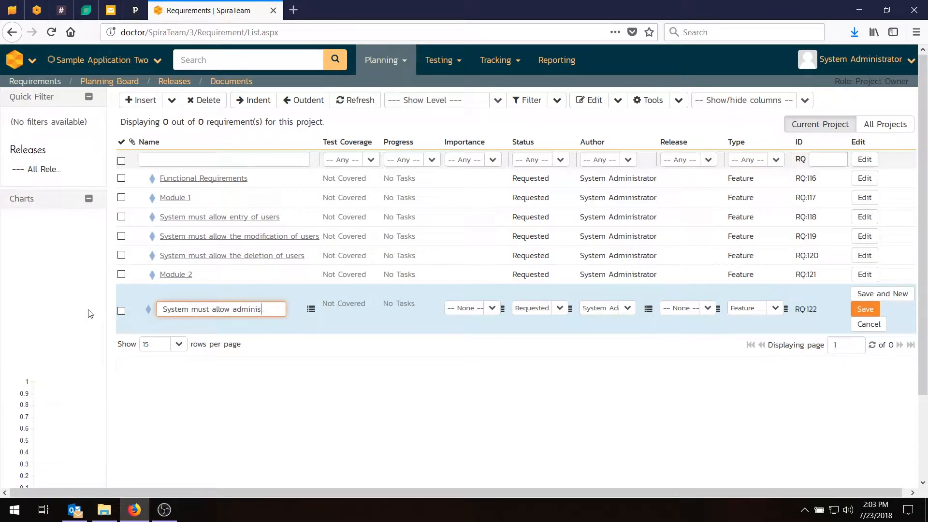
type("trators to setup notifications")
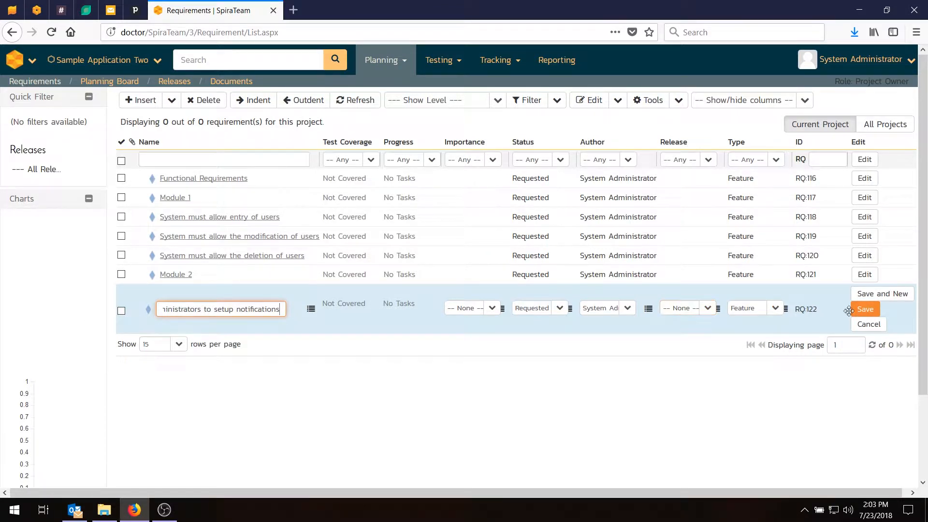
left_click(865, 308)
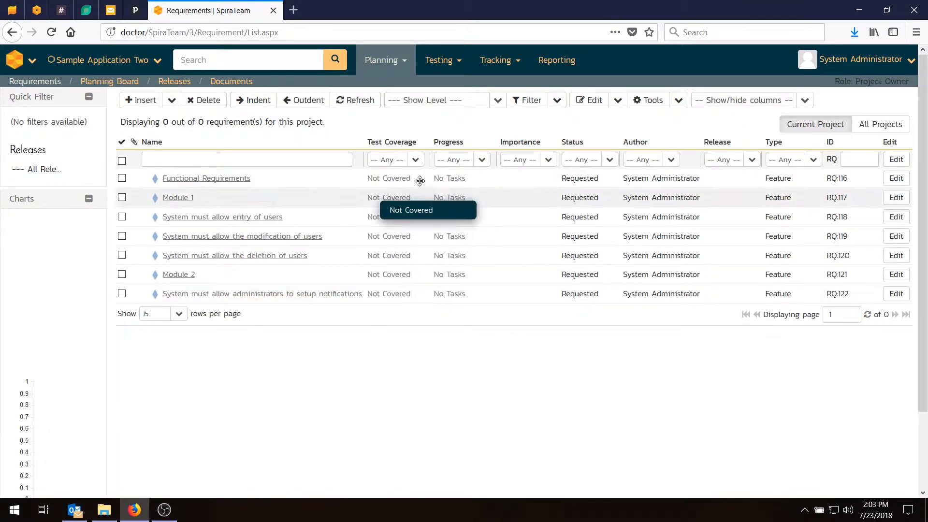
mouse_move(539, 287)
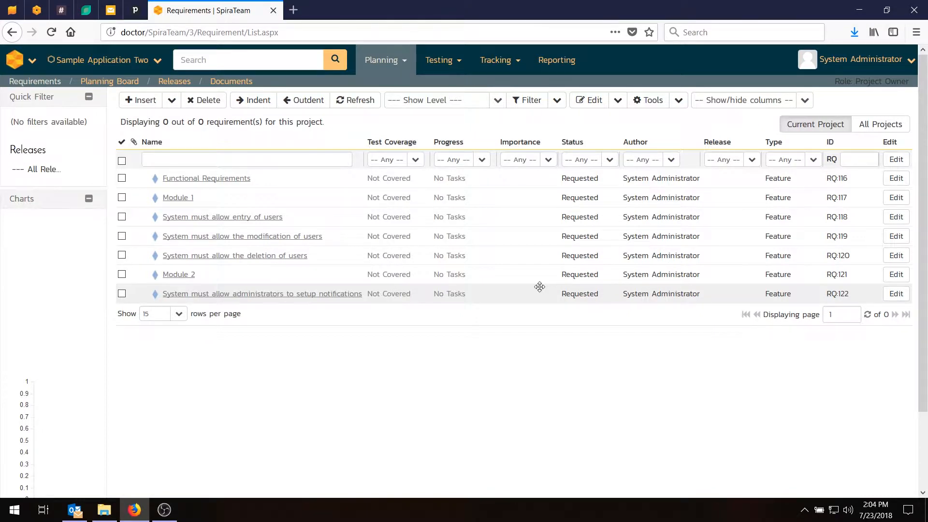
mouse_move(140, 140)
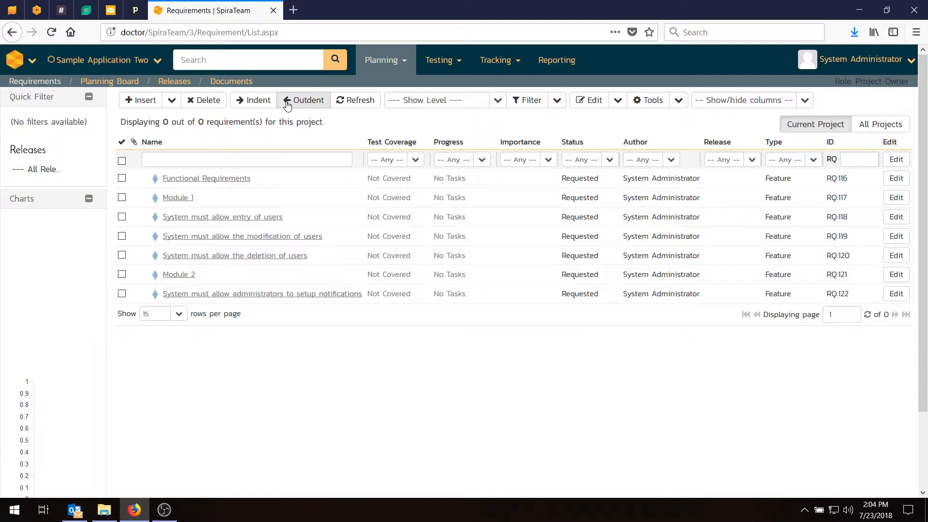
mouse_move(278, 103)
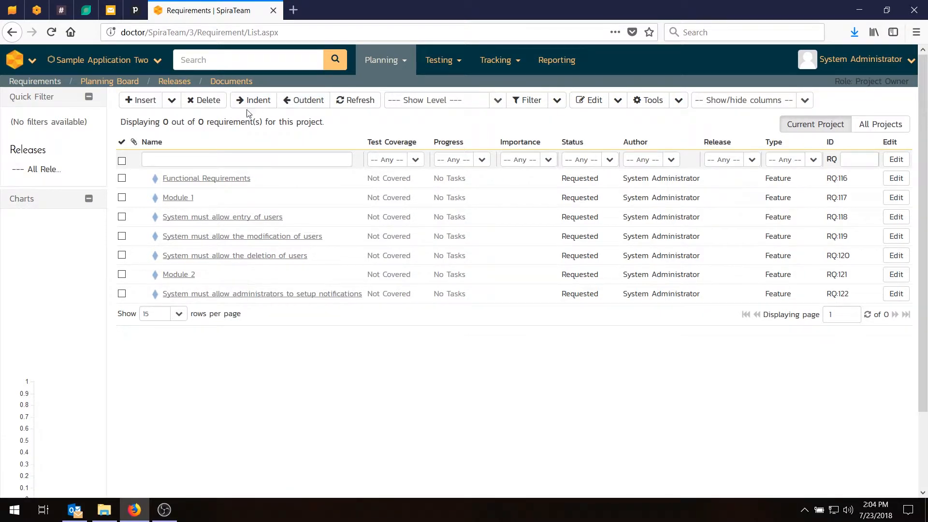
Step: Indent Module 1 through RQ:122 under Functional Requirements, then RQ:118–120 under Module 1
left_click(121, 197)
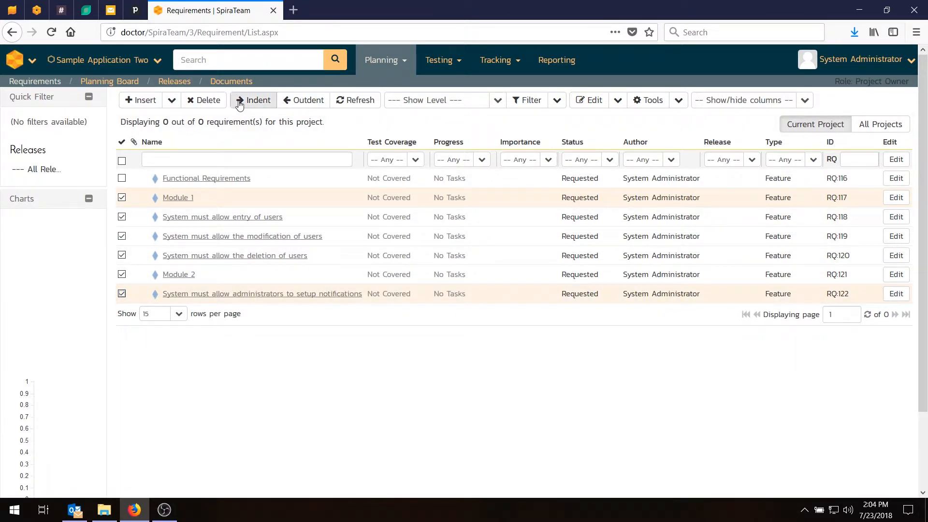
left_click(253, 100)
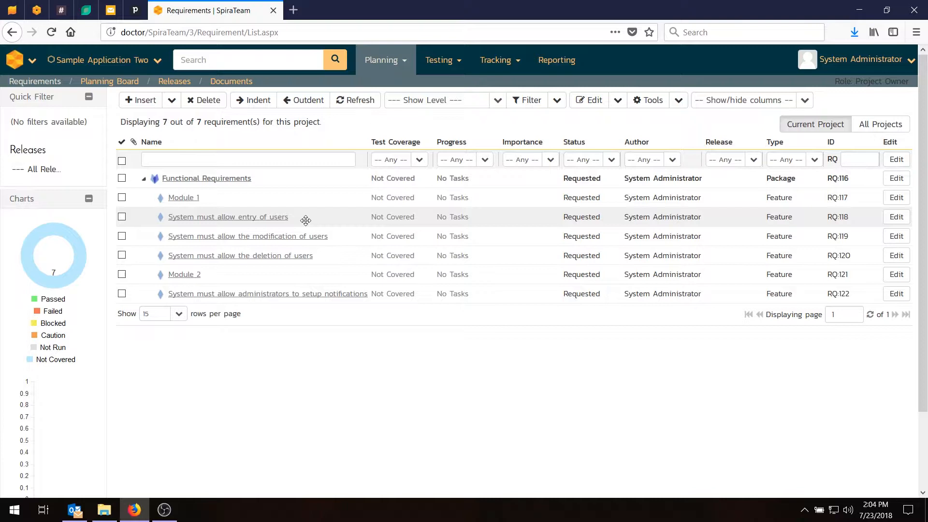
left_click(122, 216)
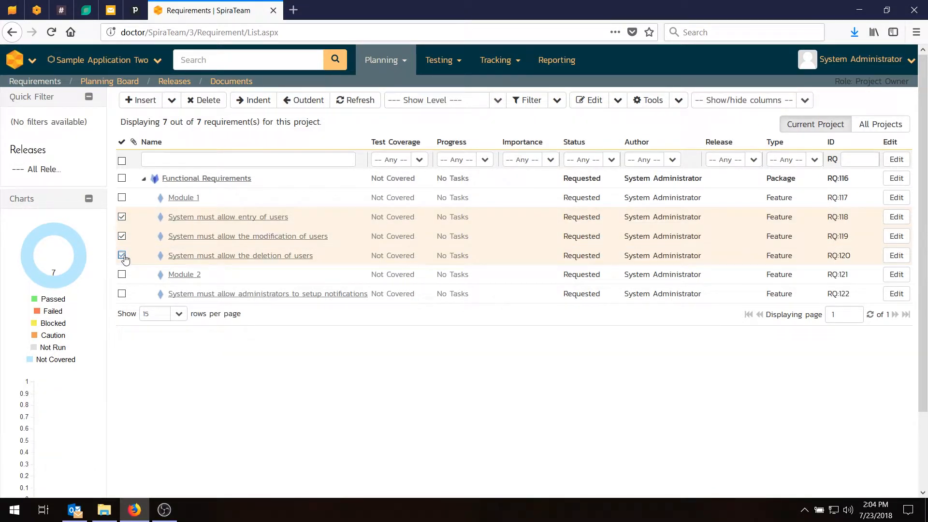
left_click(122, 256)
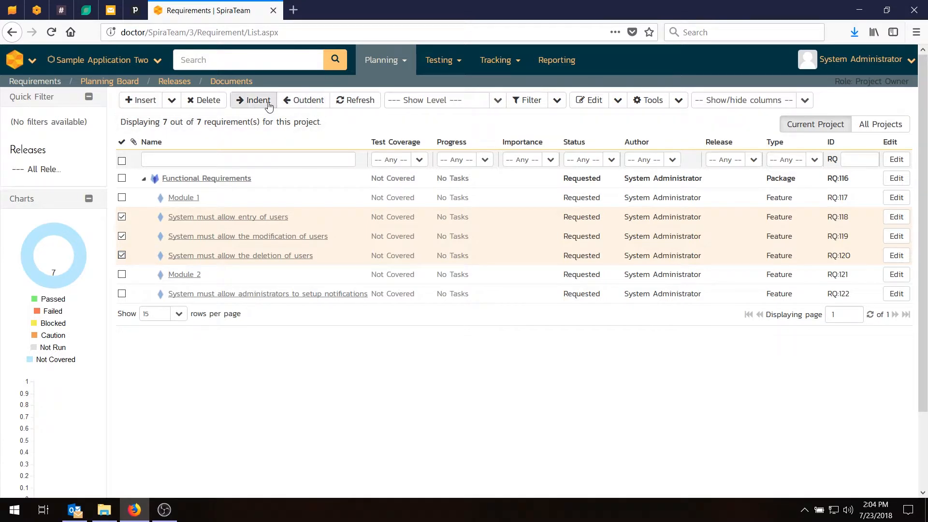
left_click(255, 99)
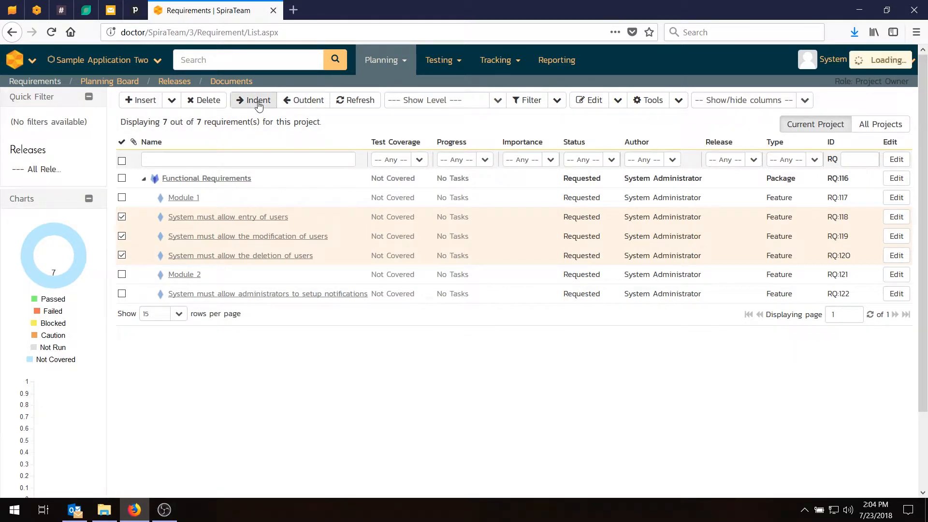
left_click(253, 101)
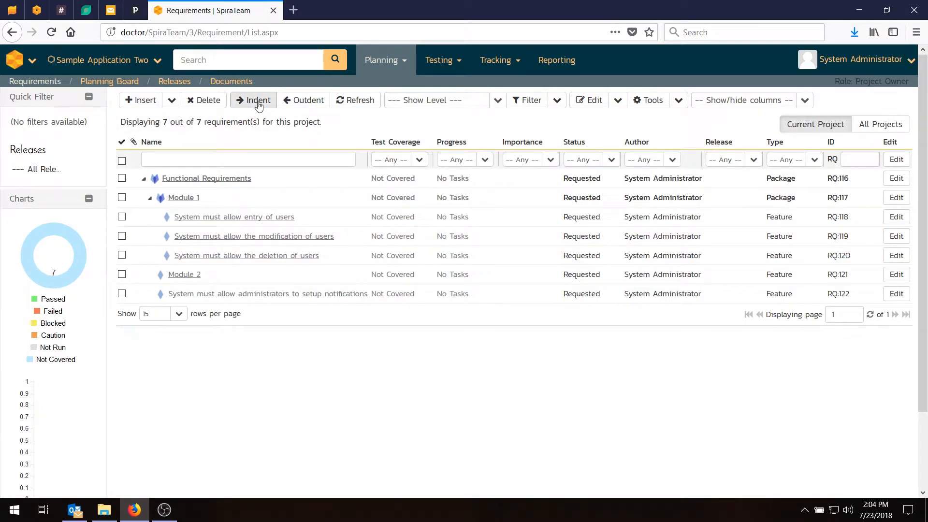
Step: Indent the administrator notifications requirement under Module 2 using the context menu
right_click(267, 294)
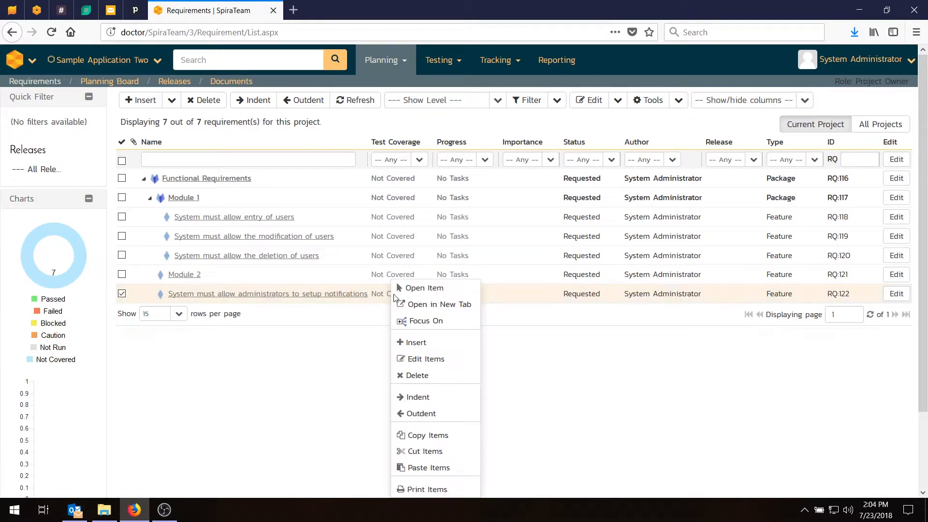
mouse_move(419, 397)
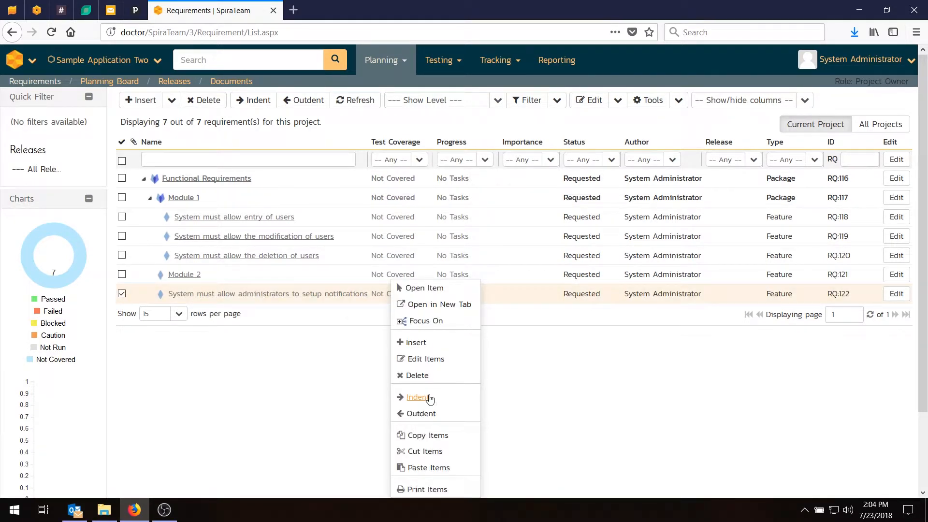
left_click(417, 396)
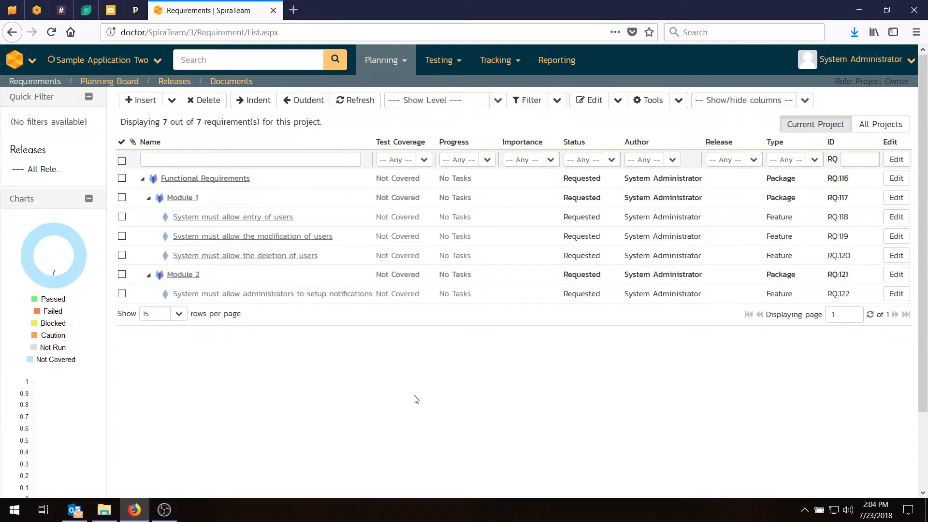
left_click(172, 101)
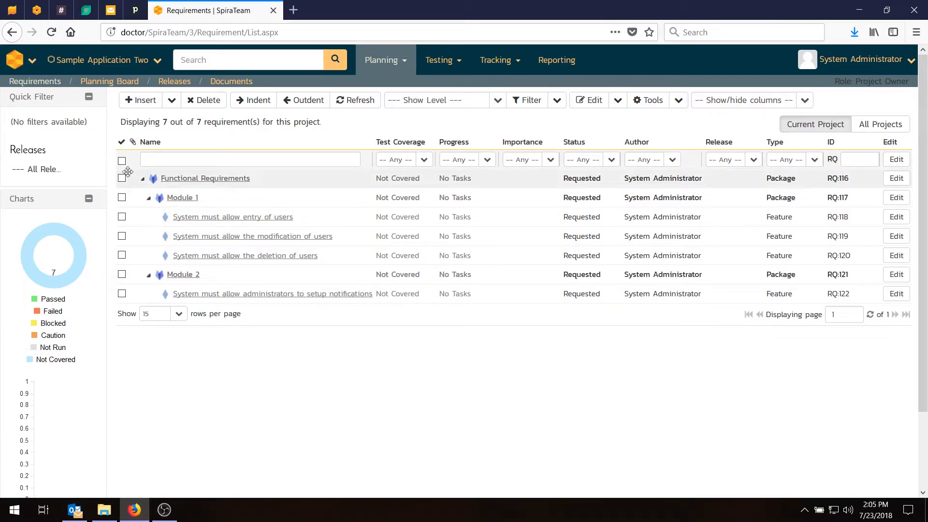
Step: Bulk-edit requirement importance to Critical, Medium and 2 - High for Module 2, then save
left_click(122, 160)
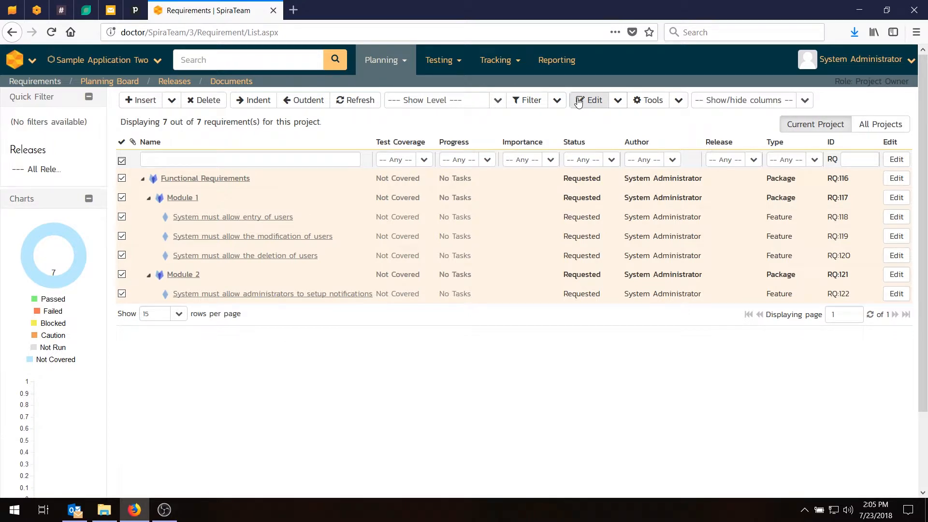
left_click(593, 100)
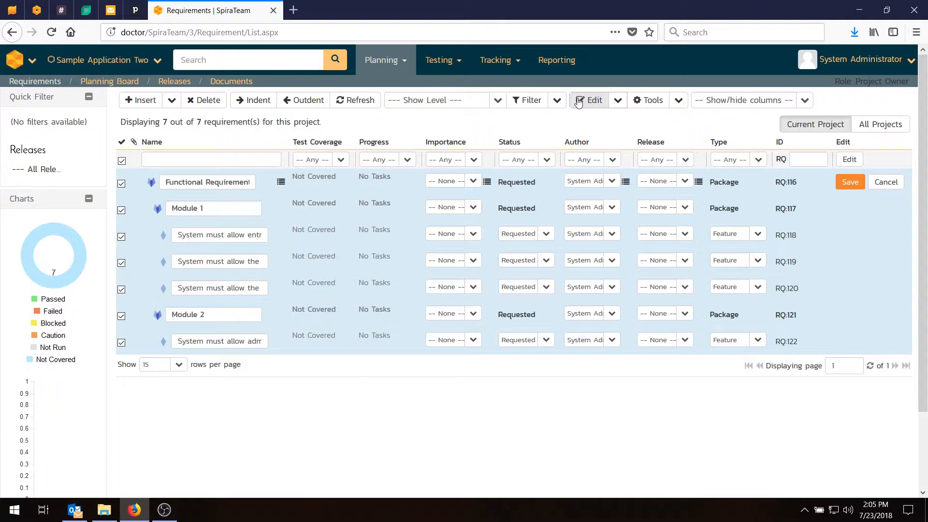
mouse_move(475, 197)
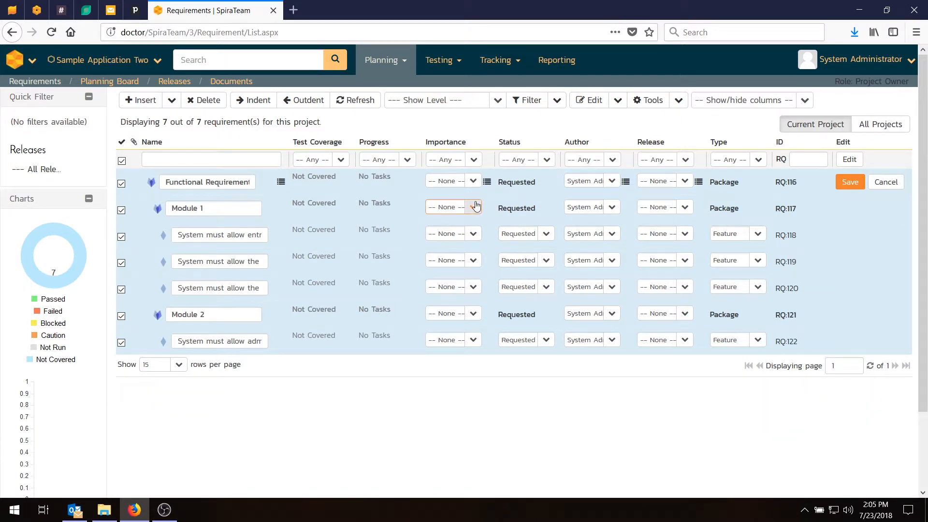
left_click(451, 208)
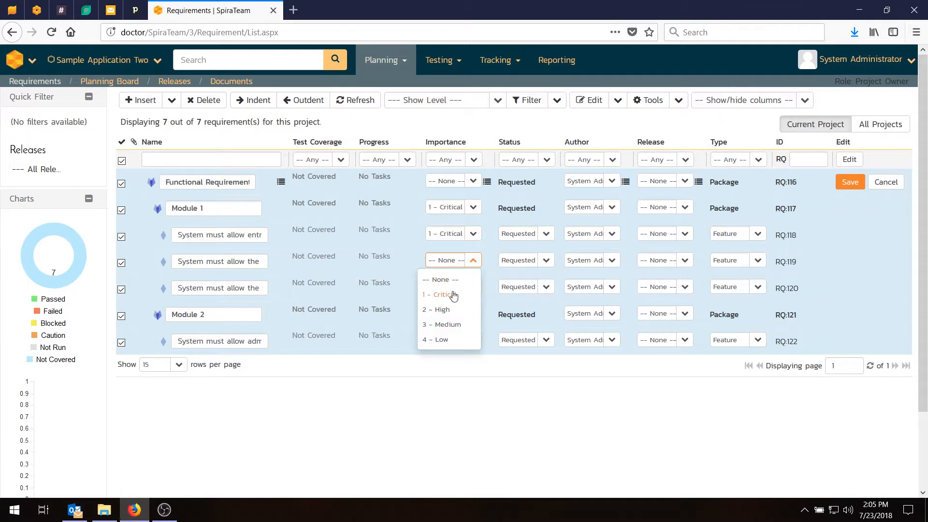
left_click(441, 295)
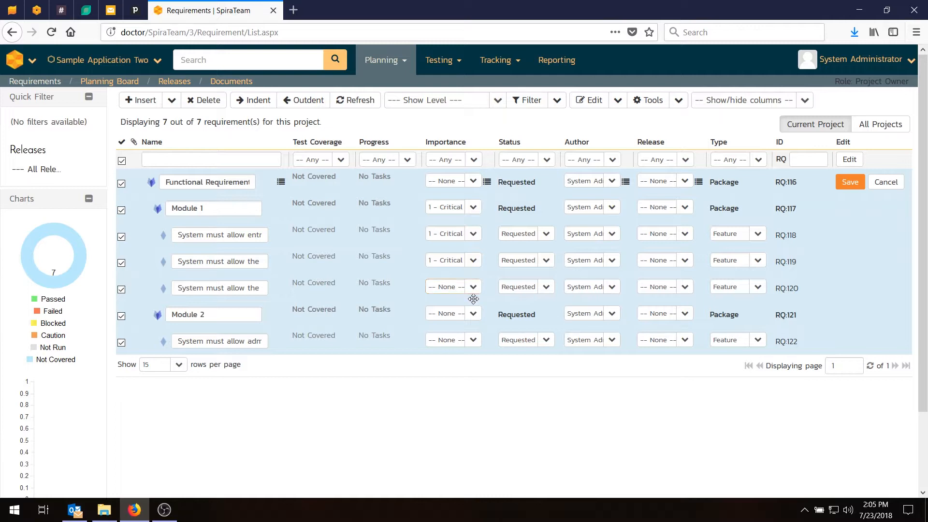
left_click(453, 287)
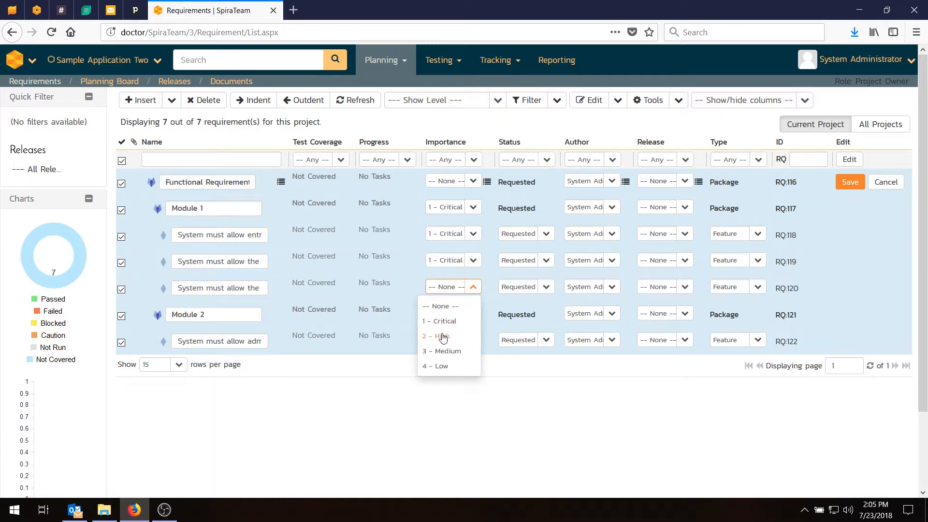
left_click(441, 351)
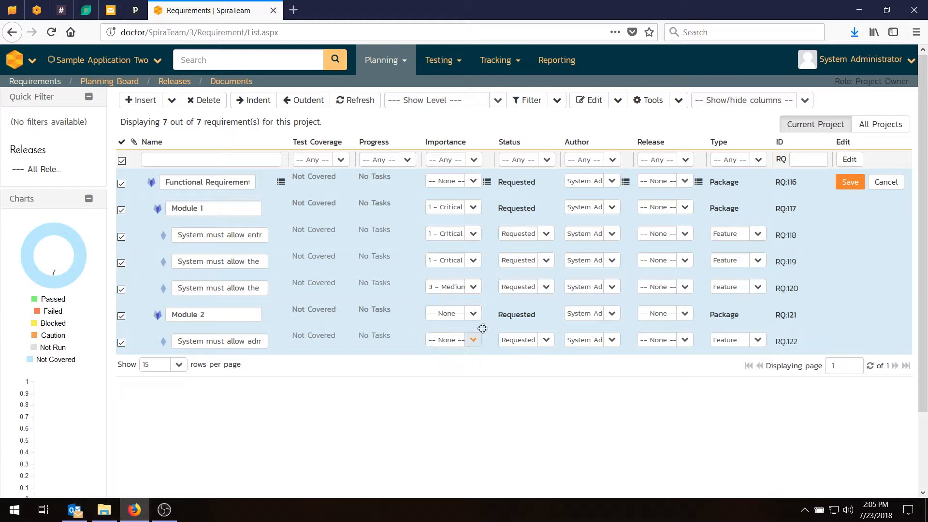
left_click(453, 313)
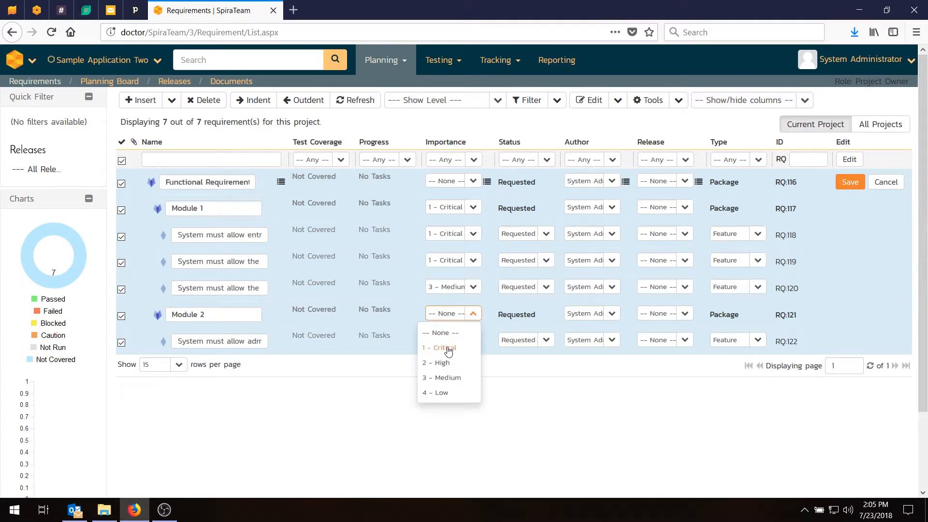
left_click(435, 363)
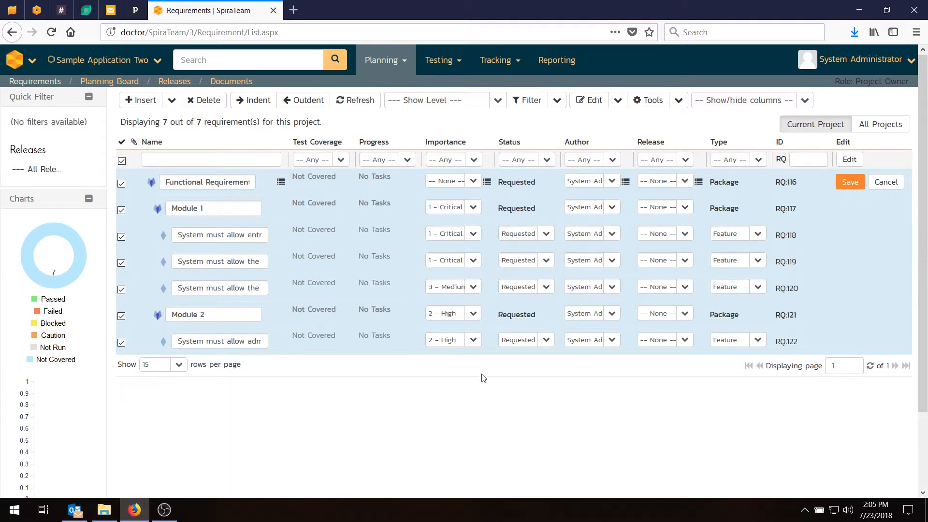
left_click(450, 180)
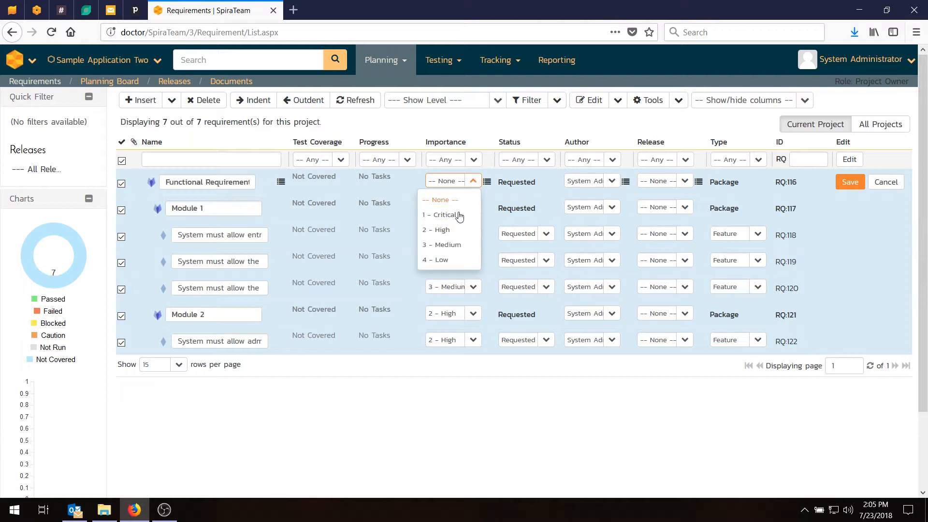
mouse_move(490, 185)
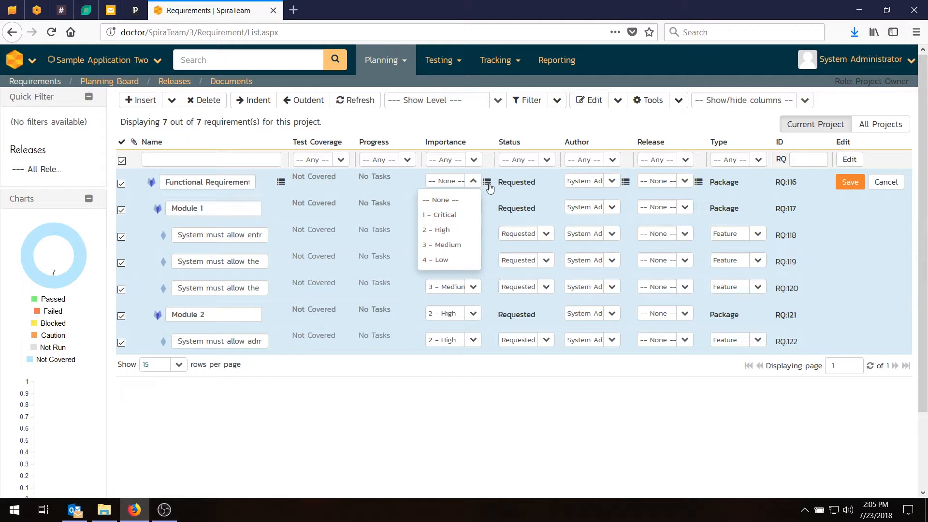
left_click(442, 214)
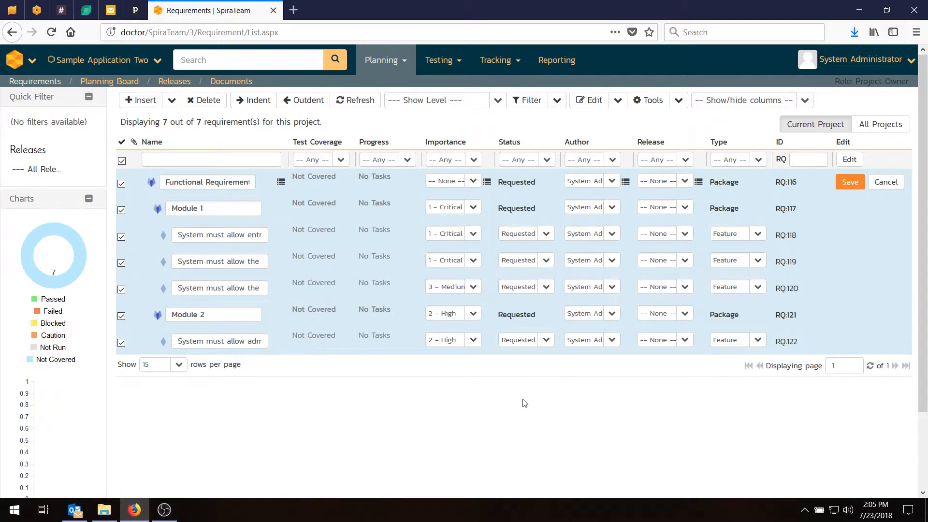
left_click(849, 182)
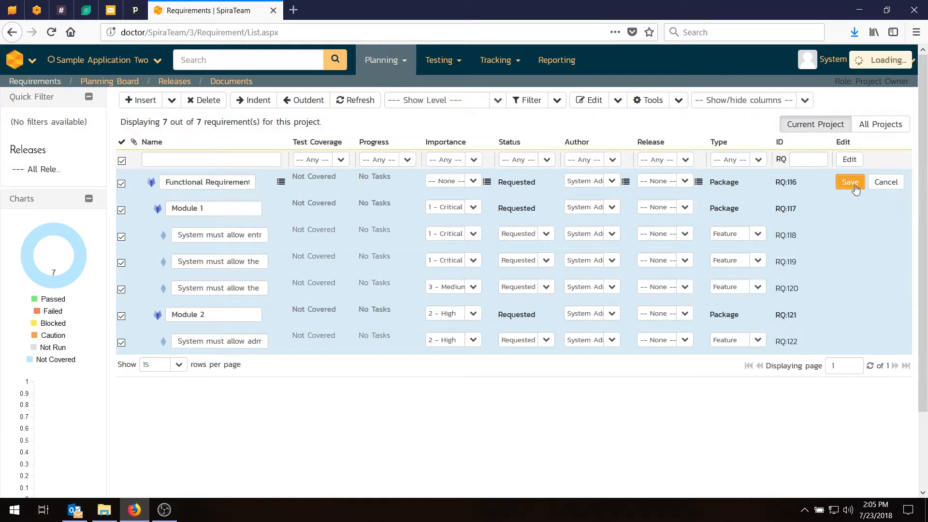
Step: Show the Estimate column, with 4.0 for Functional Requirements and 3.0 for Module 1
left_click(850, 181)
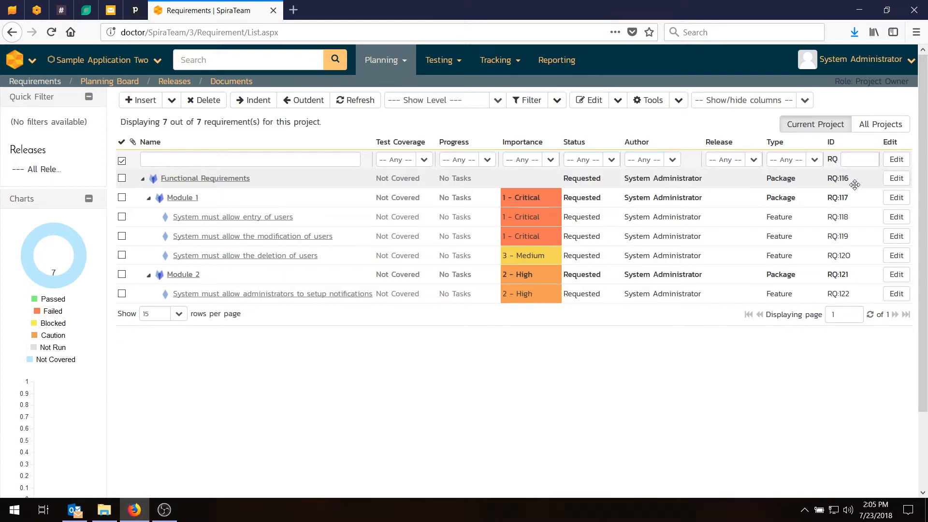
mouse_move(814, 113)
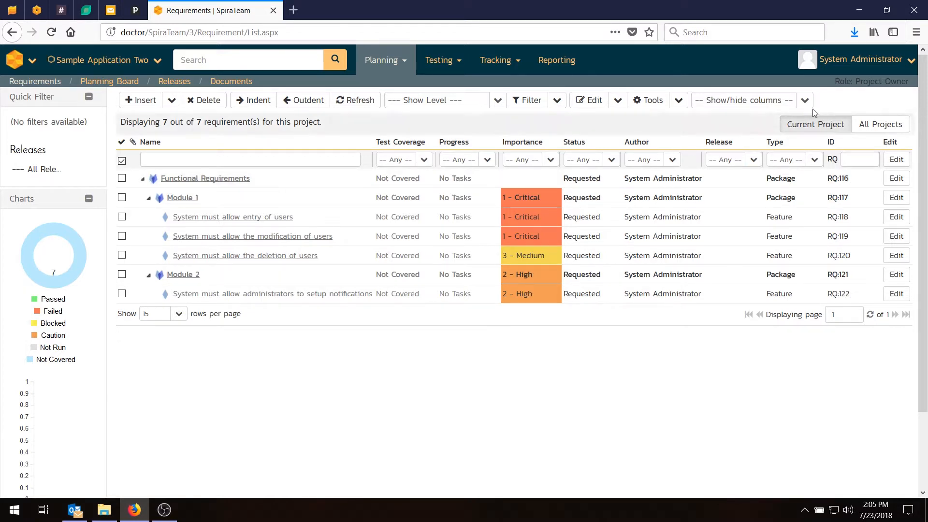
mouse_move(572, 85)
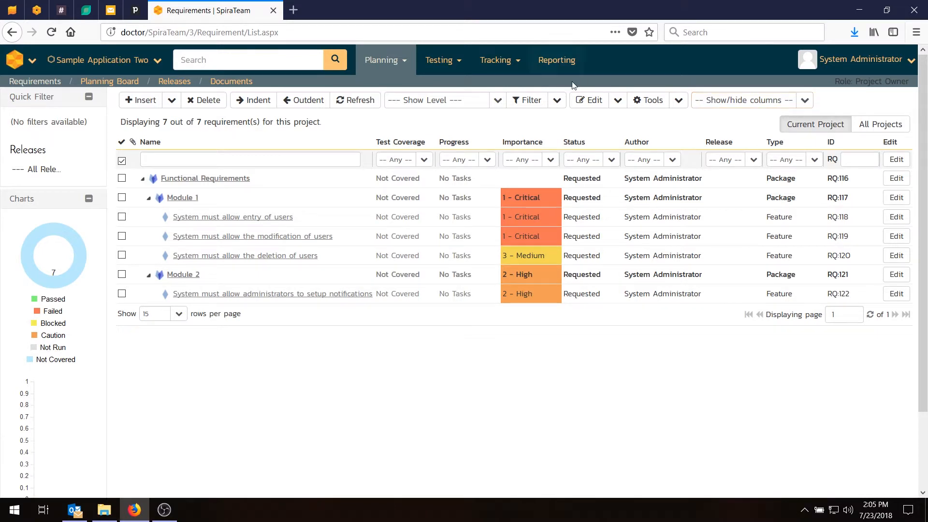
mouse_move(810, 99)
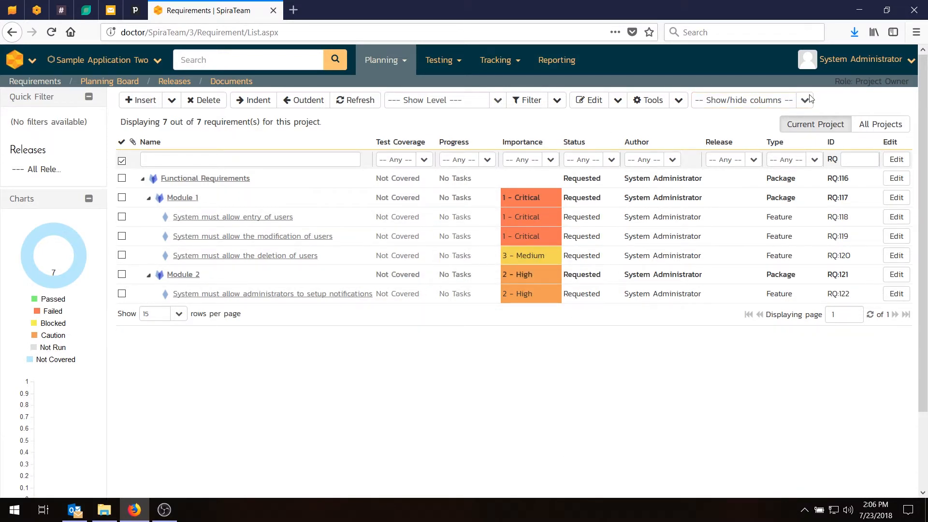
left_click(804, 100)
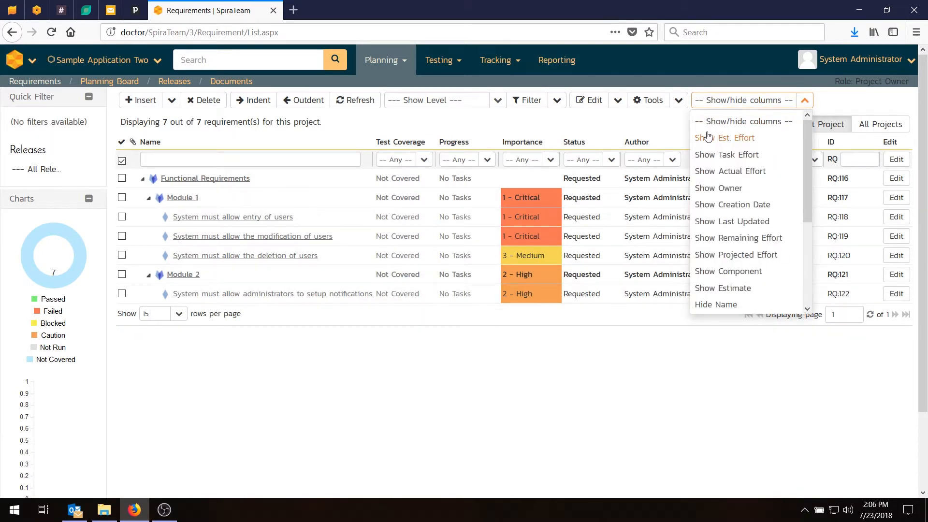
mouse_move(722, 288)
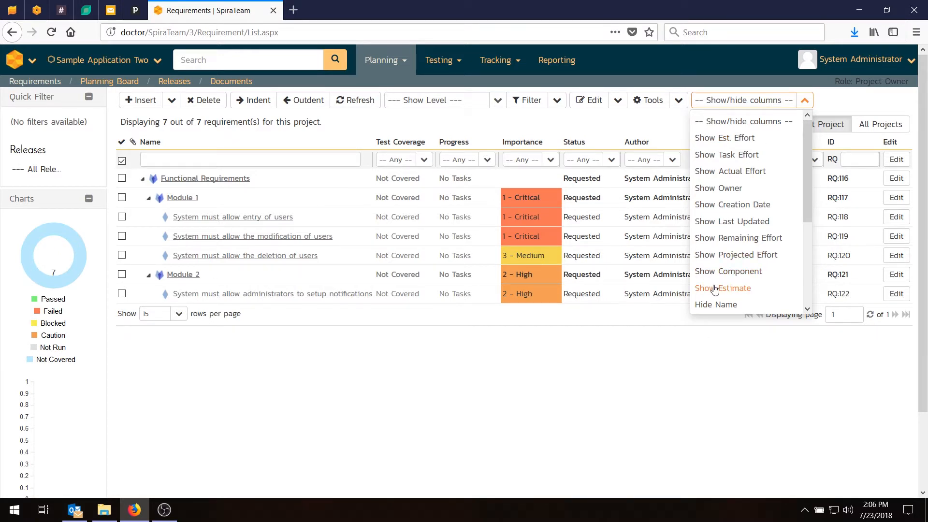
left_click(722, 288)
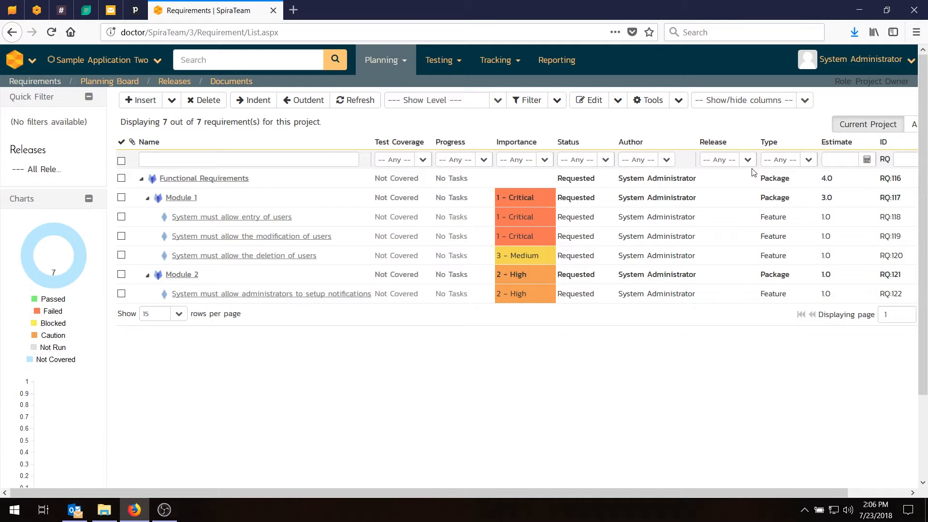
left_click(747, 99)
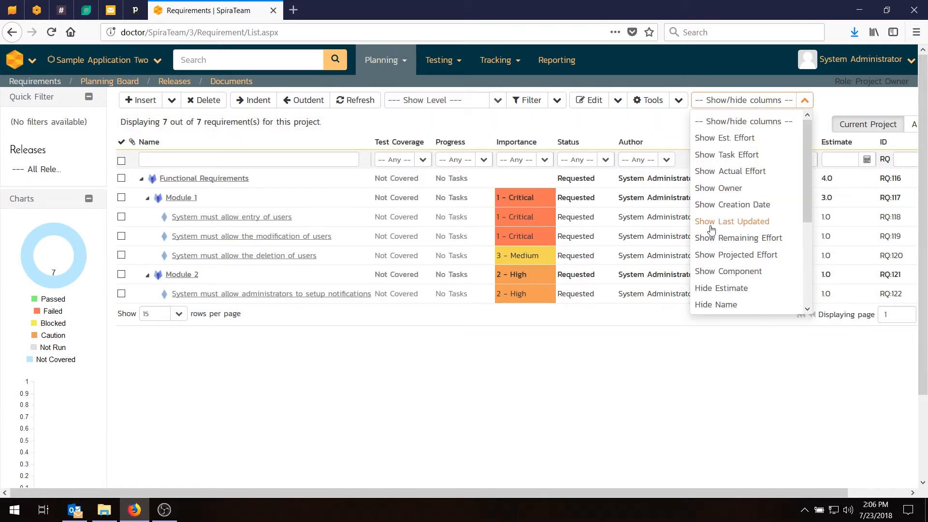
left_click(732, 221)
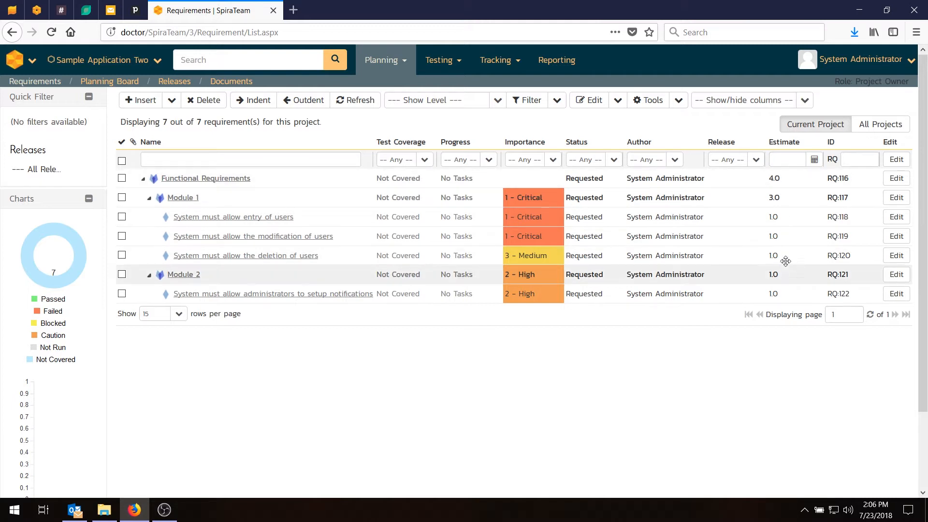
Step: Bulk-edit estimates to 1.5 and 2.0 for user entry and modification, 2.0 for notifications, and save
left_click(122, 163)
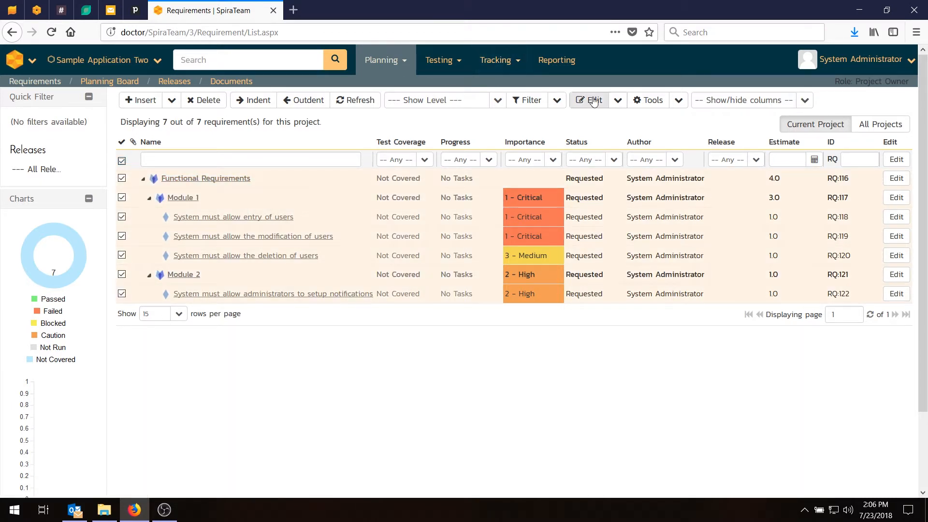
left_click(590, 100)
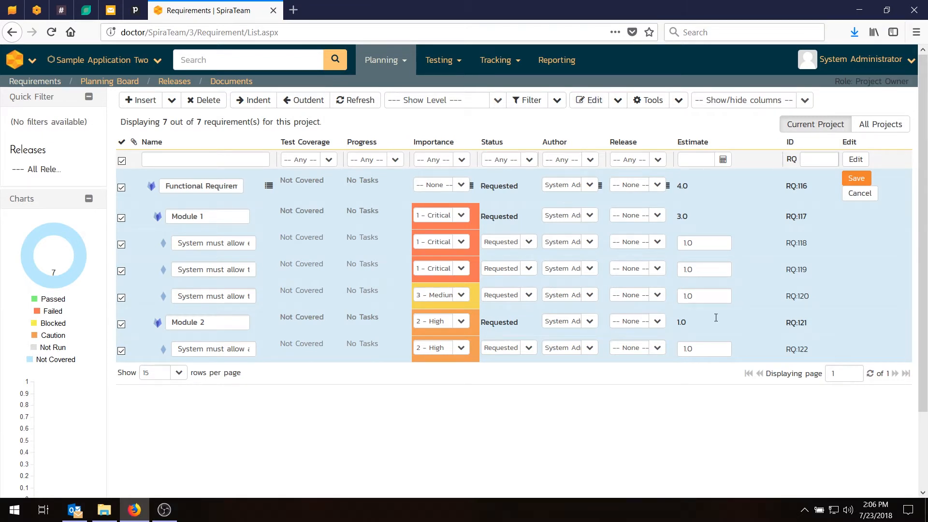
mouse_move(696, 192)
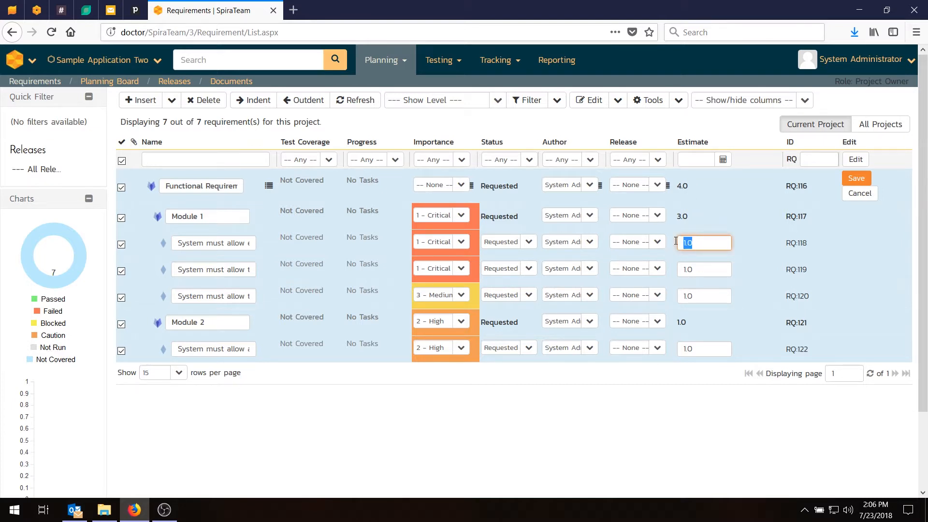
type("1.5")
left_click(705, 268)
type("2")
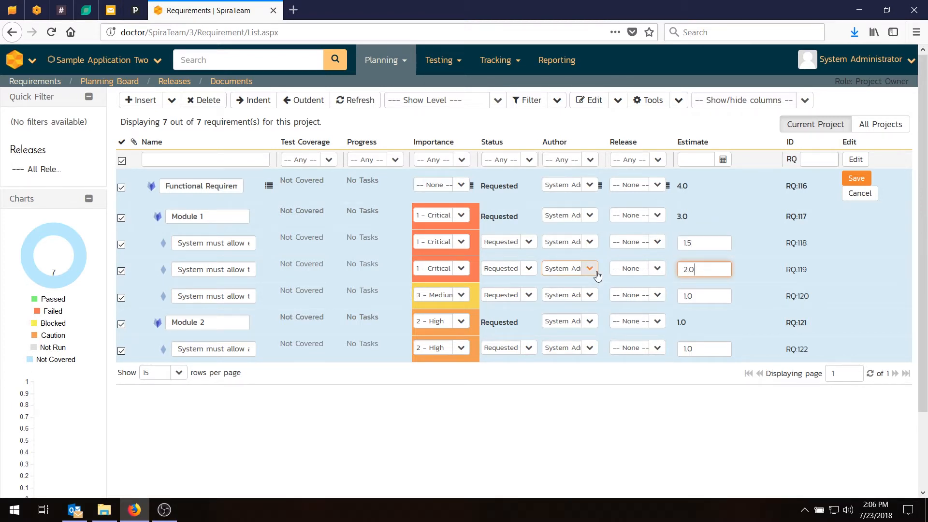
left_click(704, 349)
type("2")
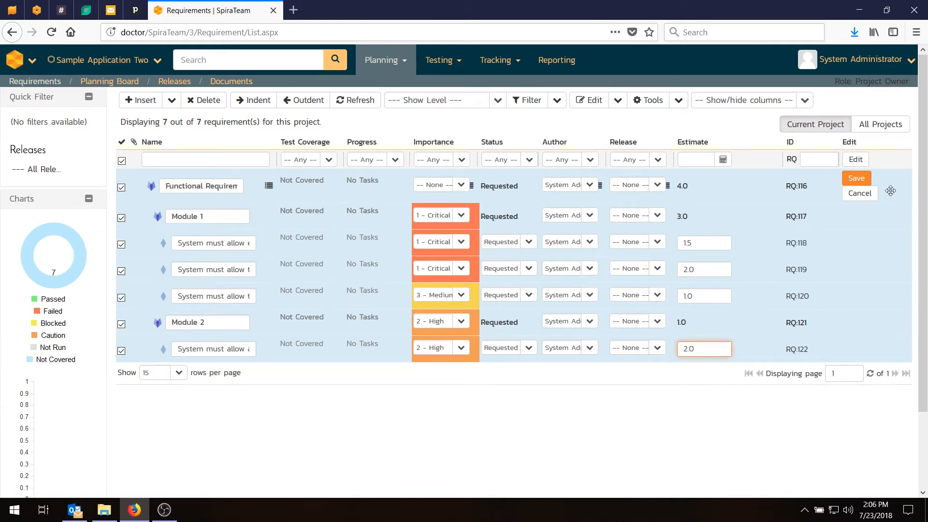
left_click(856, 178)
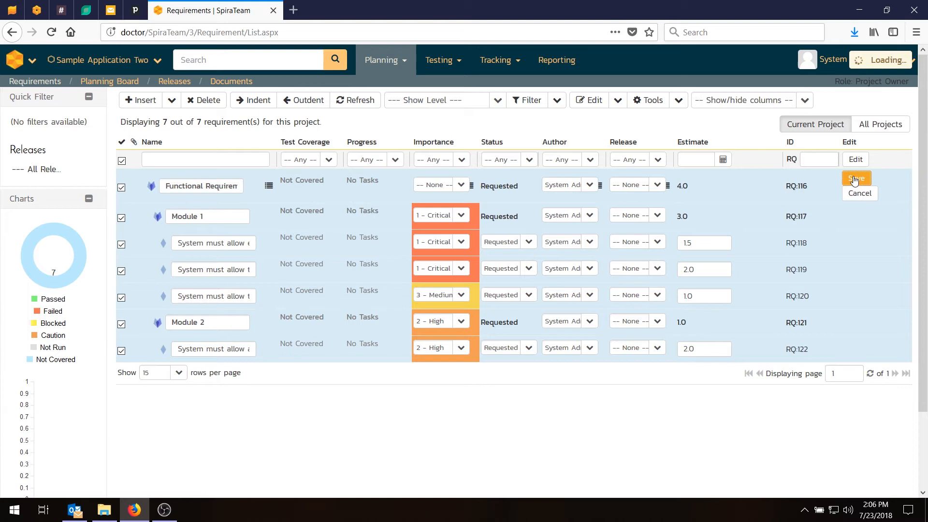
left_click(856, 180)
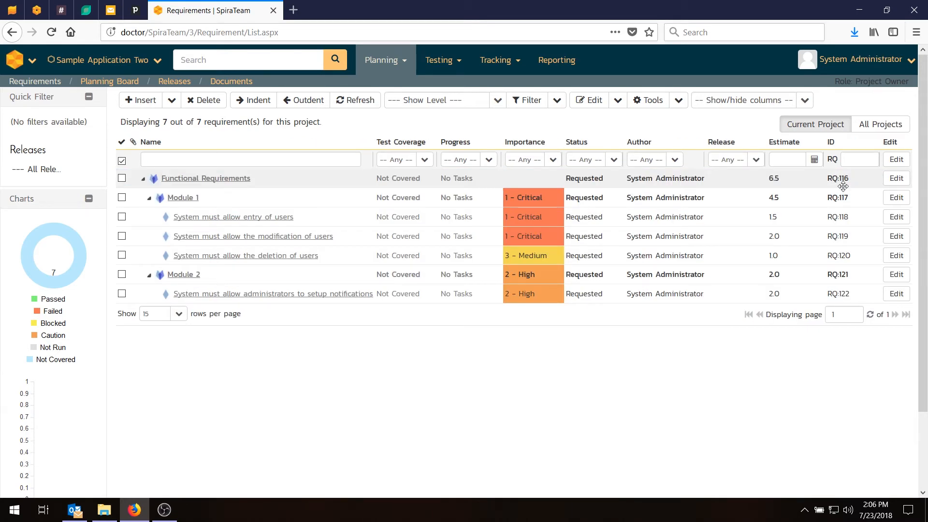